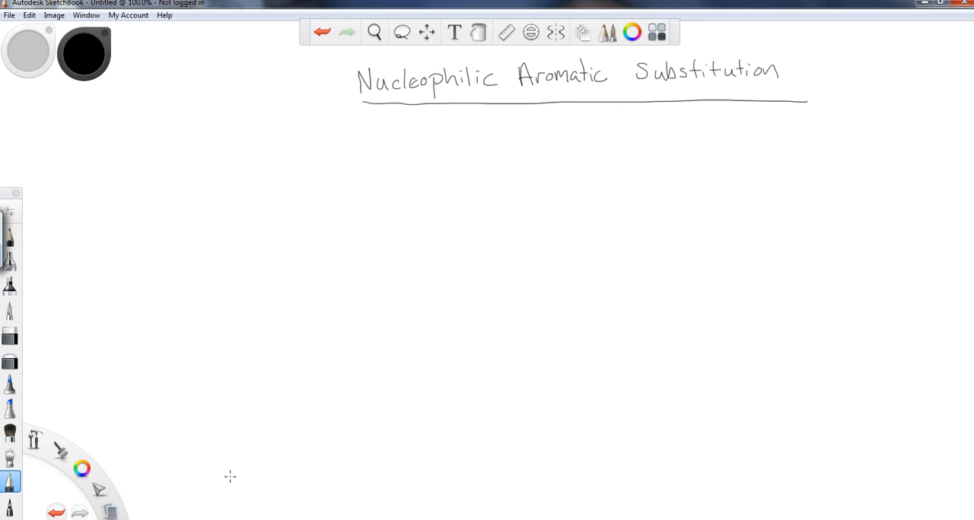
mouse_move(403, 226)
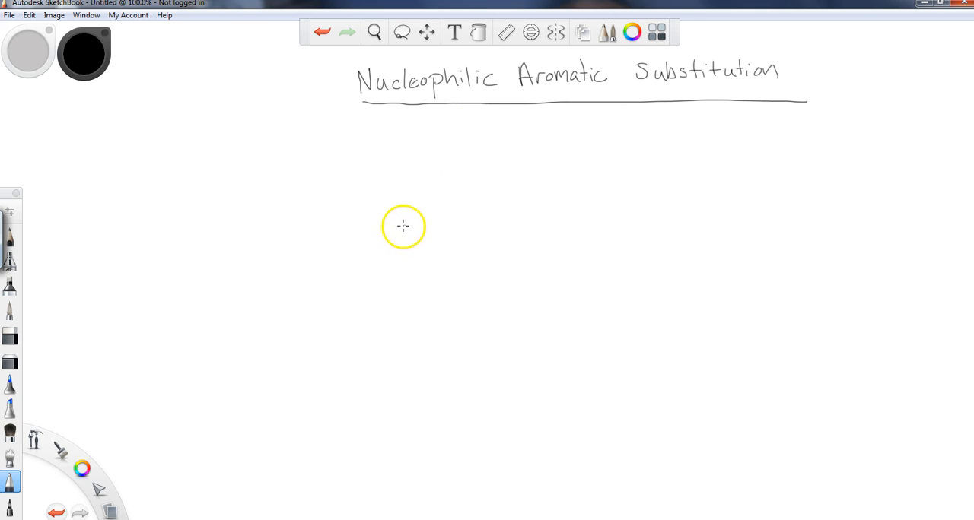
mouse_move(399, 249)
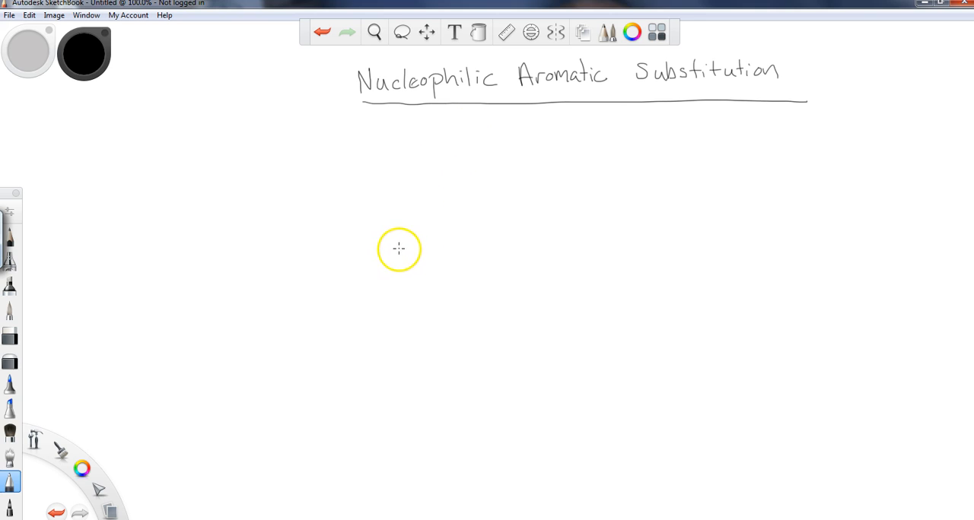
mouse_move(318, 123)
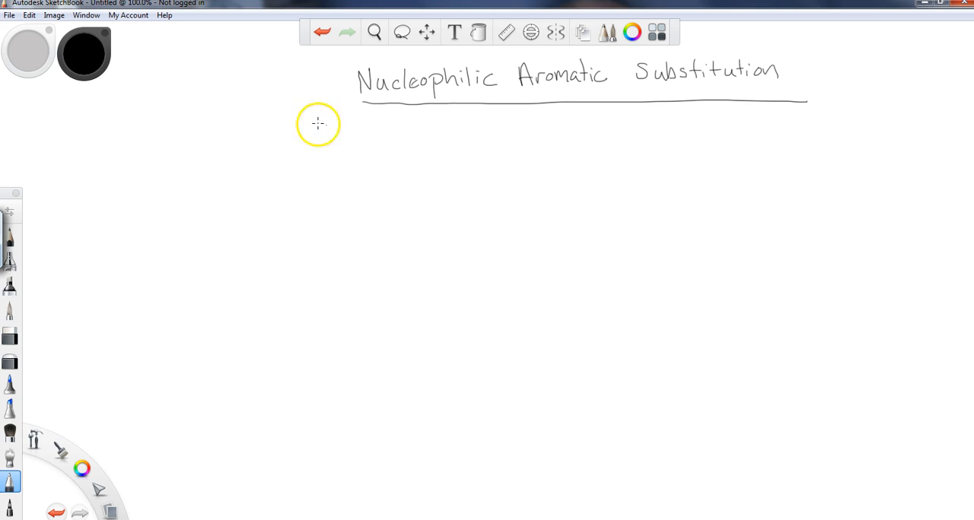
mouse_move(309, 151)
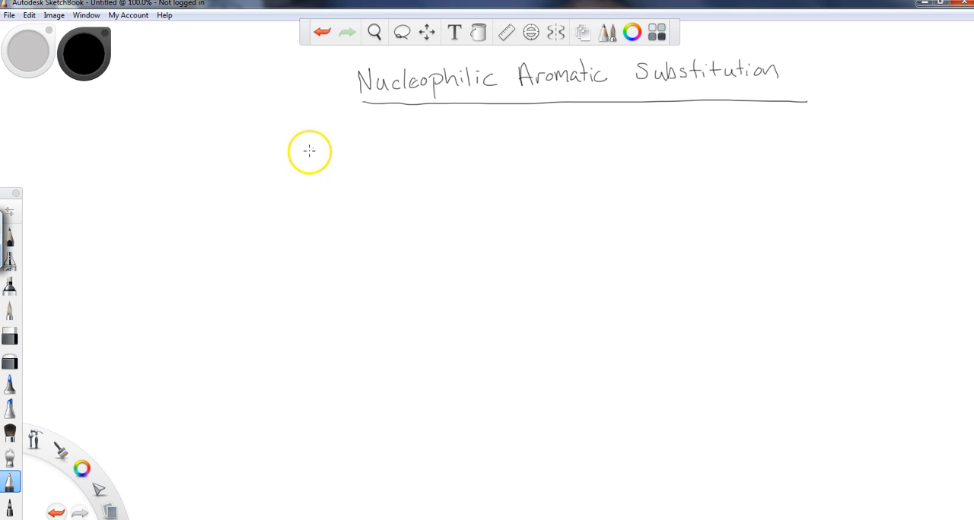
mouse_move(330, 178)
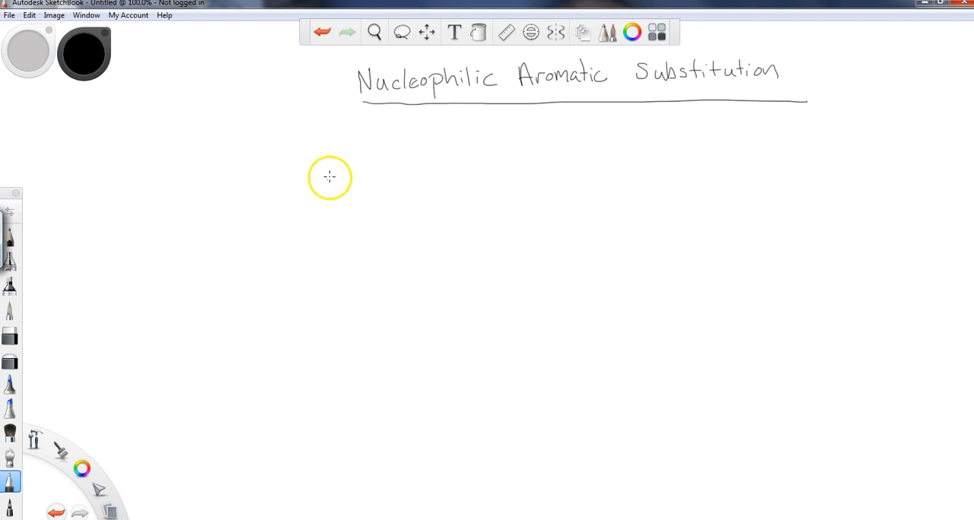
mouse_move(303, 157)
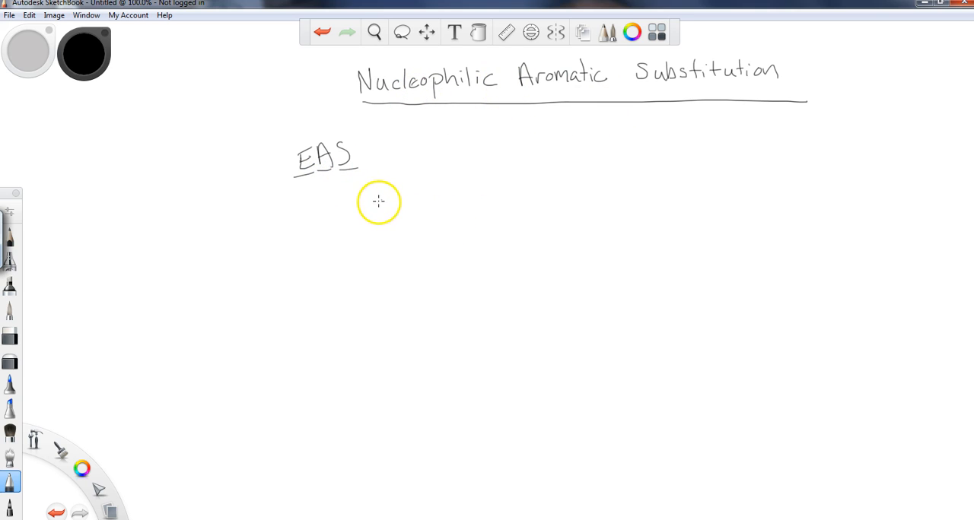
Draw benzene attacking E+ to give the E-product, plus the E/H intermediate deprotonated by Base
left_click_drag(378, 201, 411, 186)
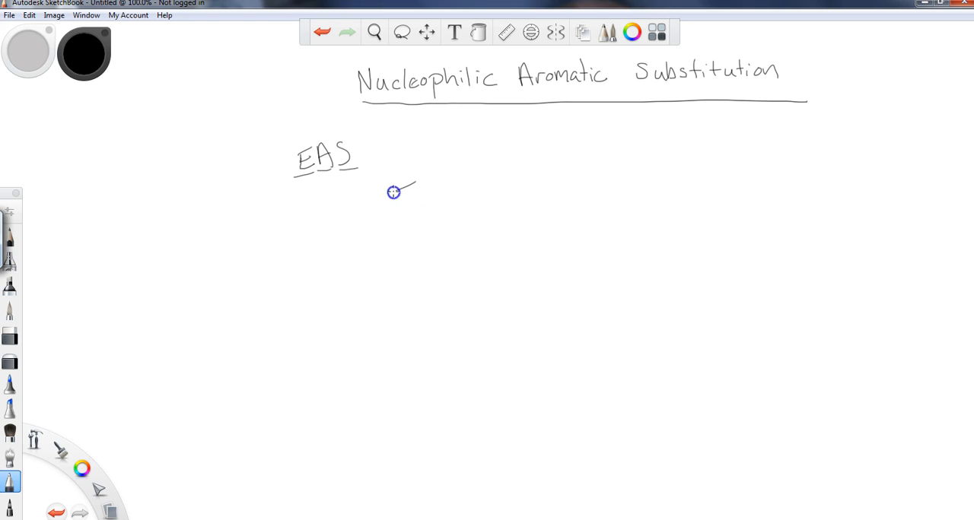
left_click_drag(393, 192, 447, 185)
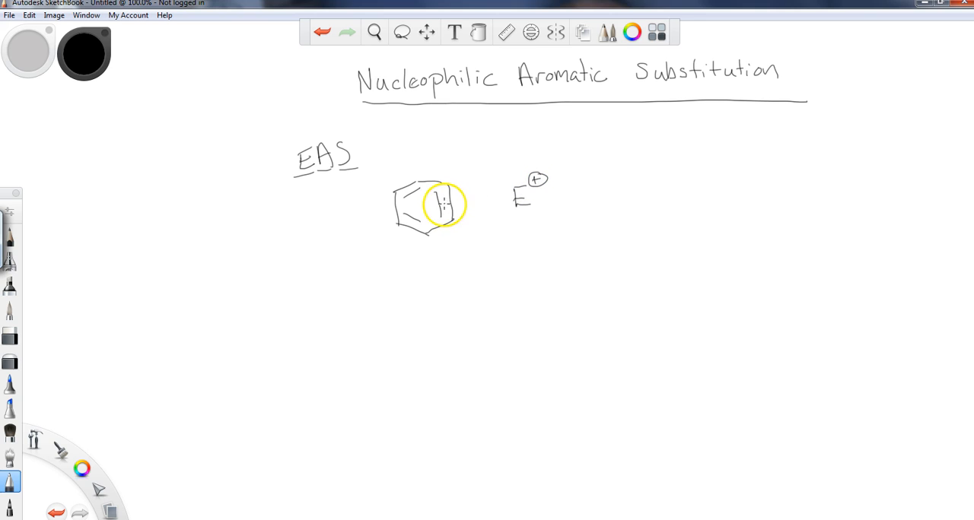
left_click_drag(445, 203, 580, 203)
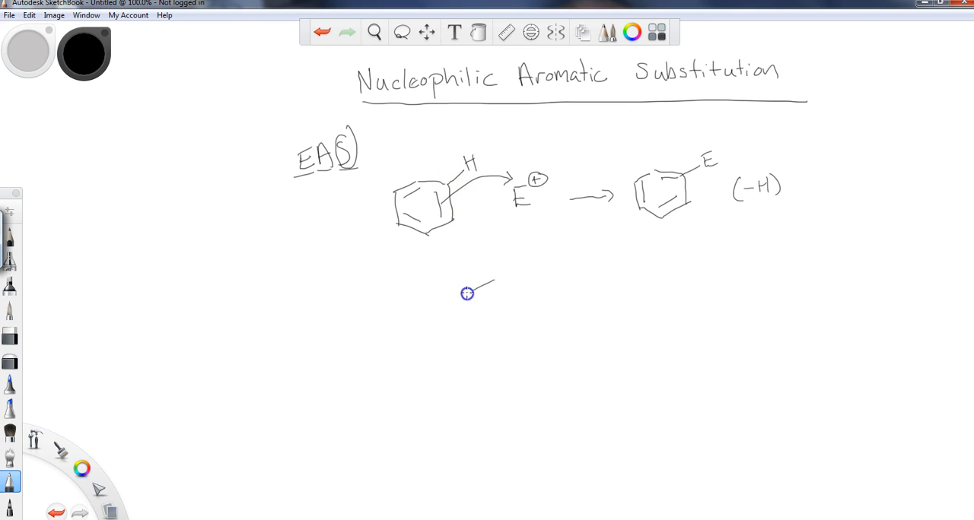
left_click_drag(466, 293, 514, 286)
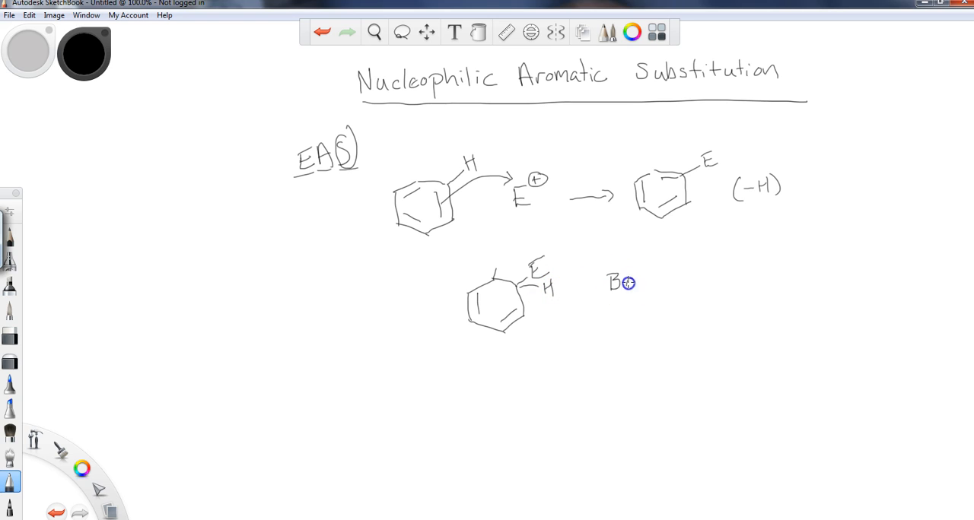
left_click_drag(628, 293, 562, 305)
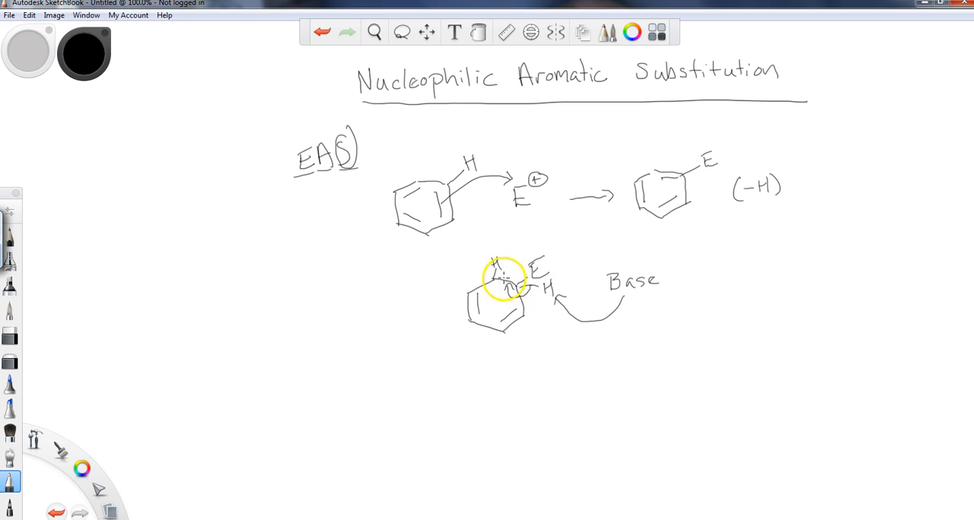
mouse_move(525, 239)
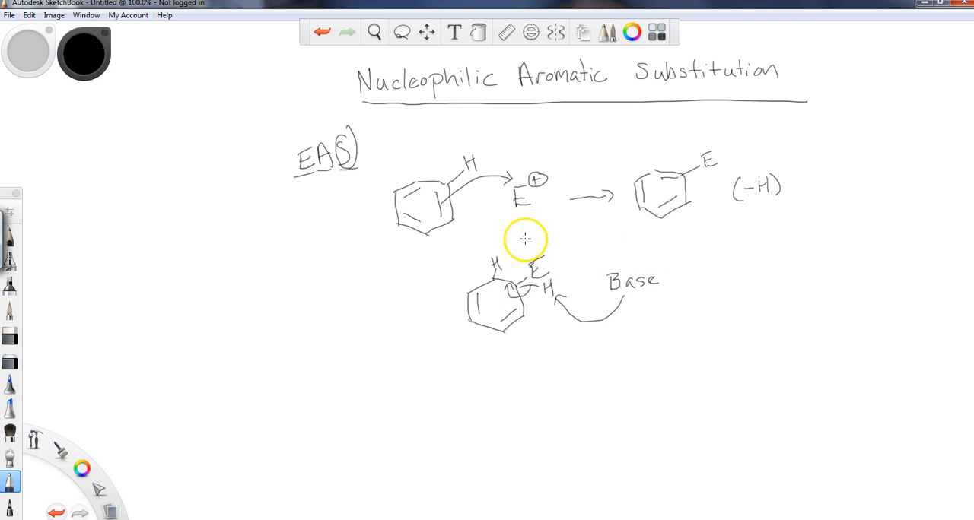
mouse_move(718, 150)
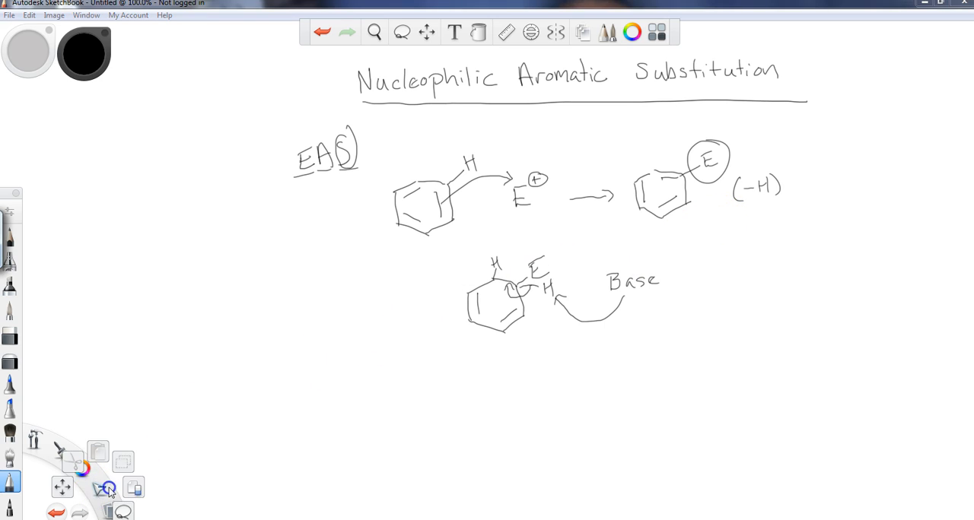
mouse_move(132, 488)
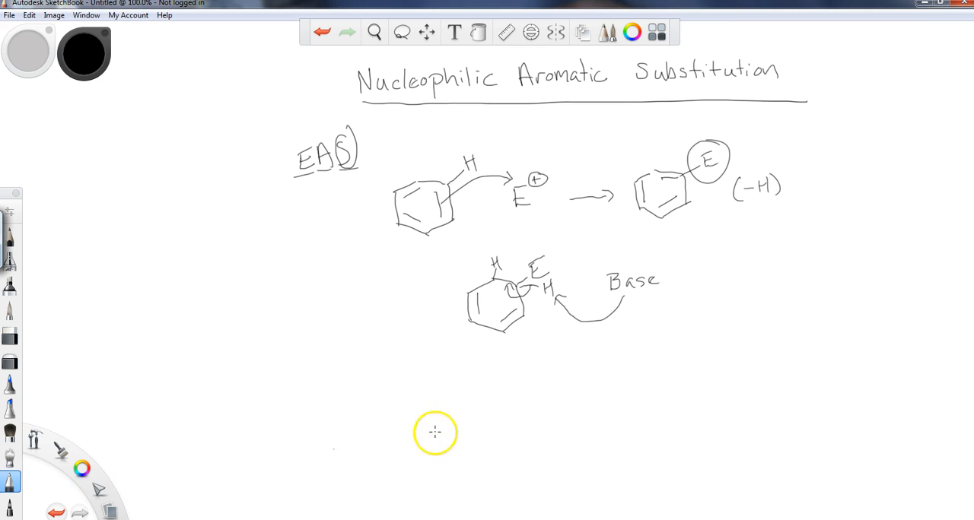
Draw the X-benzene ring, a reaction arrow labelled -OCH3, the curved attack arrow, and the OCH3 product ring
left_click_drag(346, 411, 322, 451)
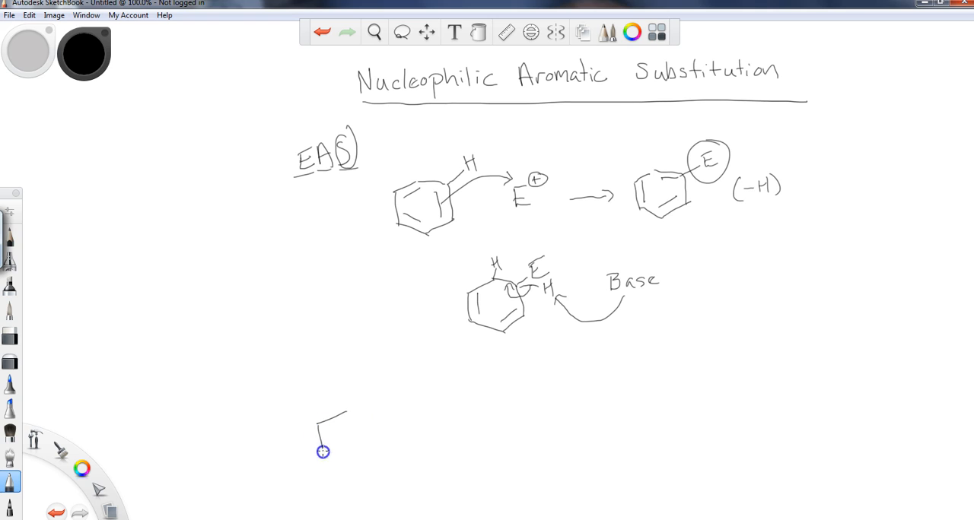
left_click_drag(322, 452, 370, 421)
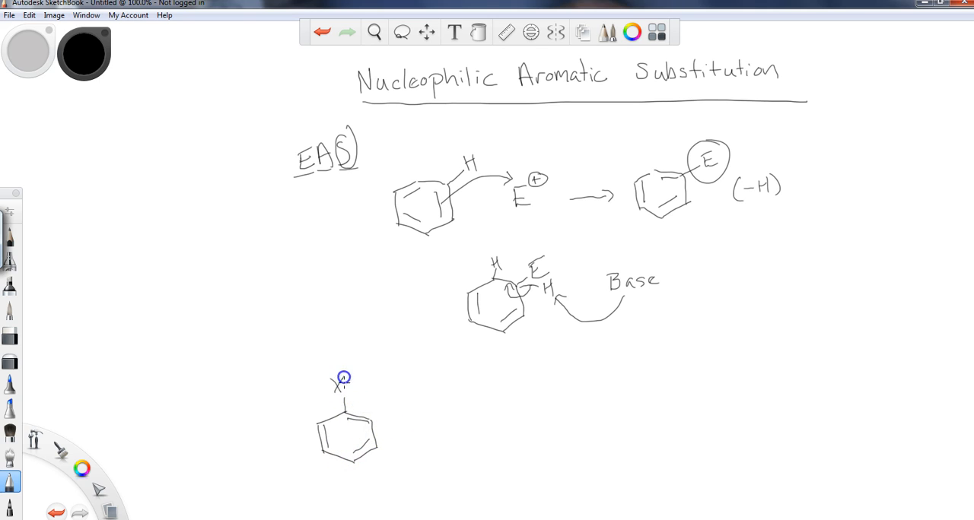
left_click_drag(410, 435, 483, 423)
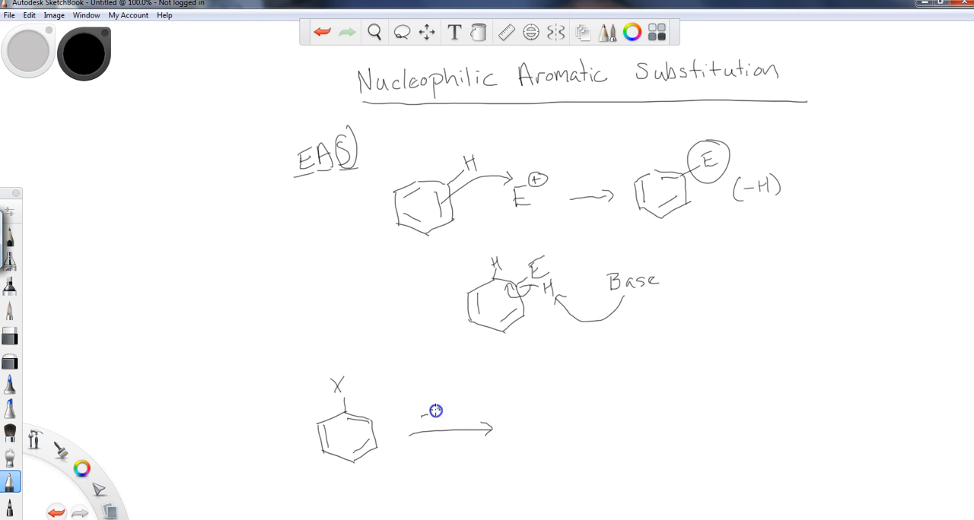
type("OCH3")
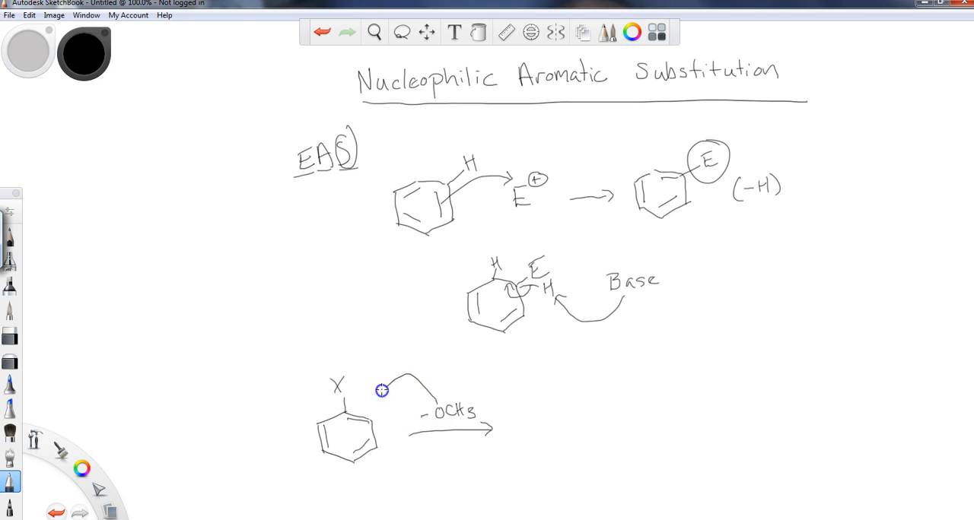
left_click_drag(381, 391, 327, 407)
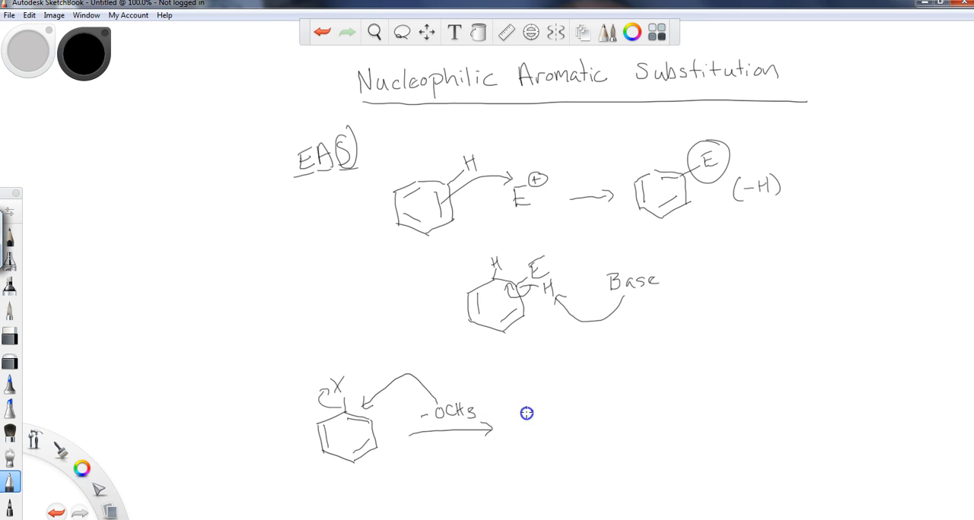
left_click_drag(525, 413, 560, 425)
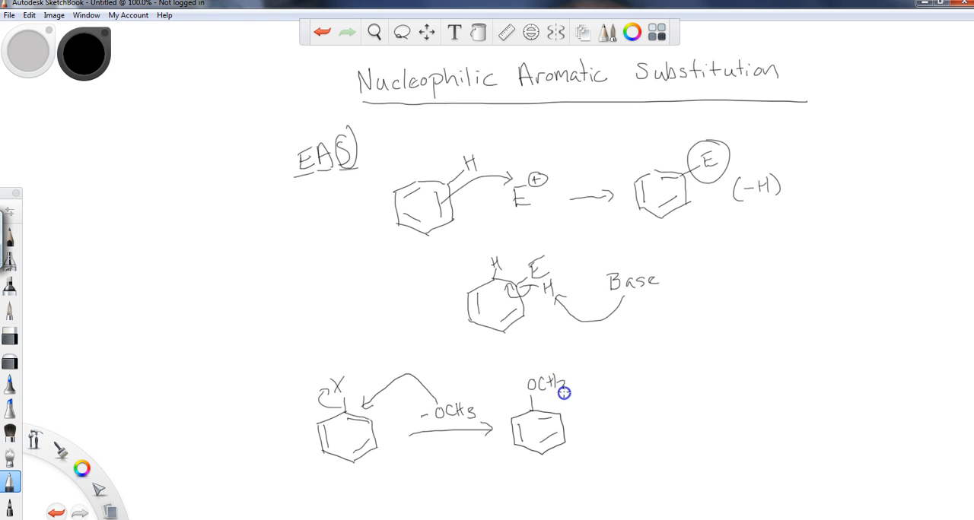
mouse_move(614, 415)
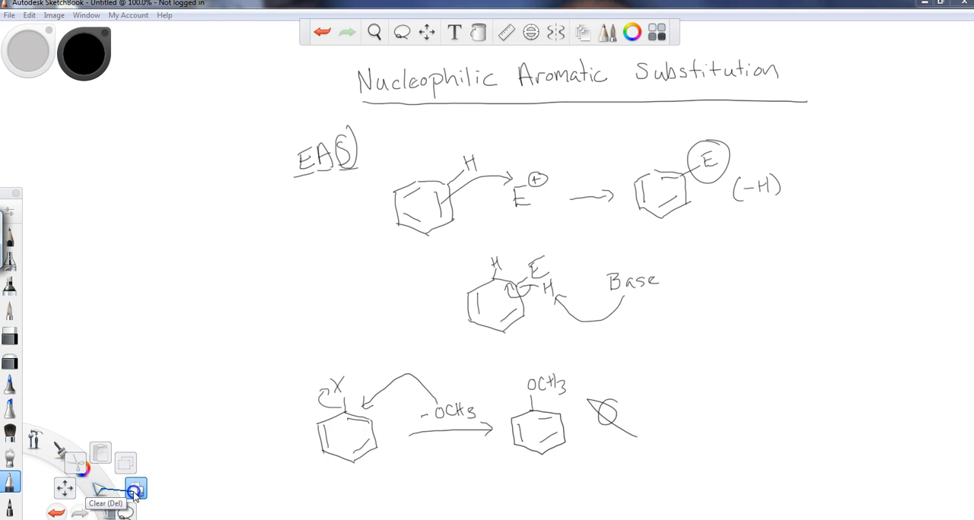
Clear the canvas and draw a fresh hexagon ring with inner double-bond lines
left_click(135, 489)
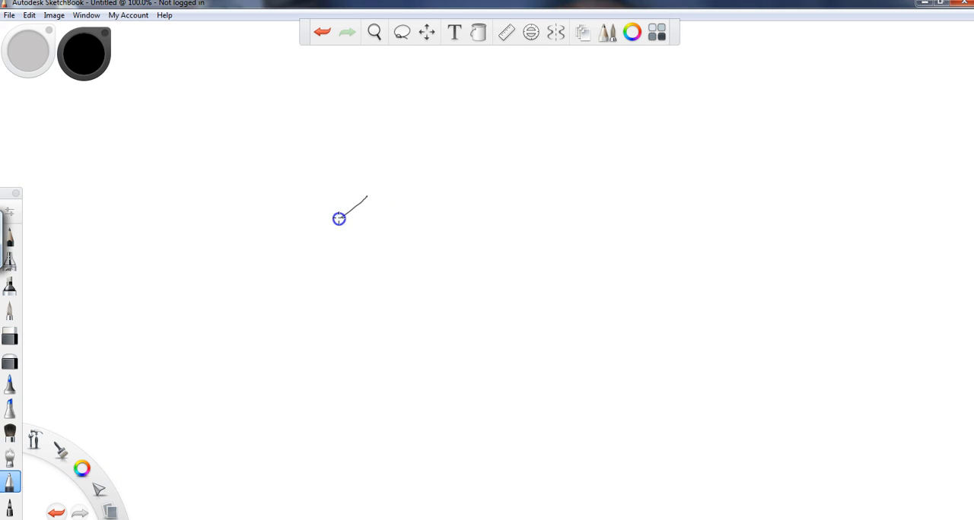
left_click_drag(339, 218, 412, 252)
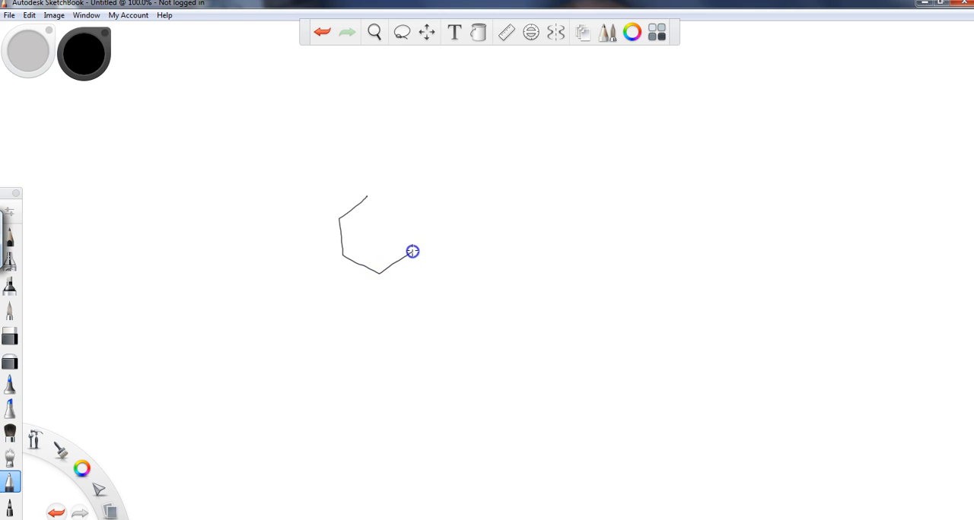
left_click_drag(413, 252, 346, 232)
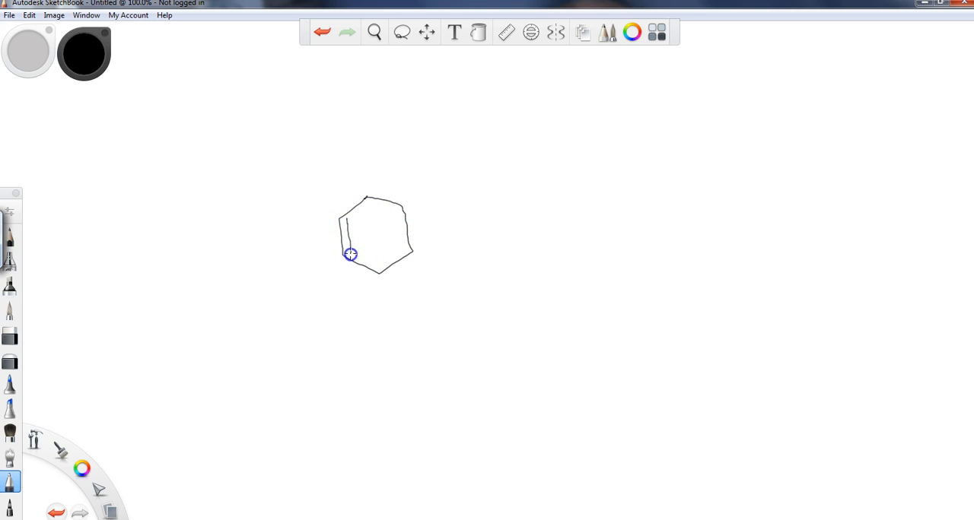
left_click_drag(350, 254, 398, 216)
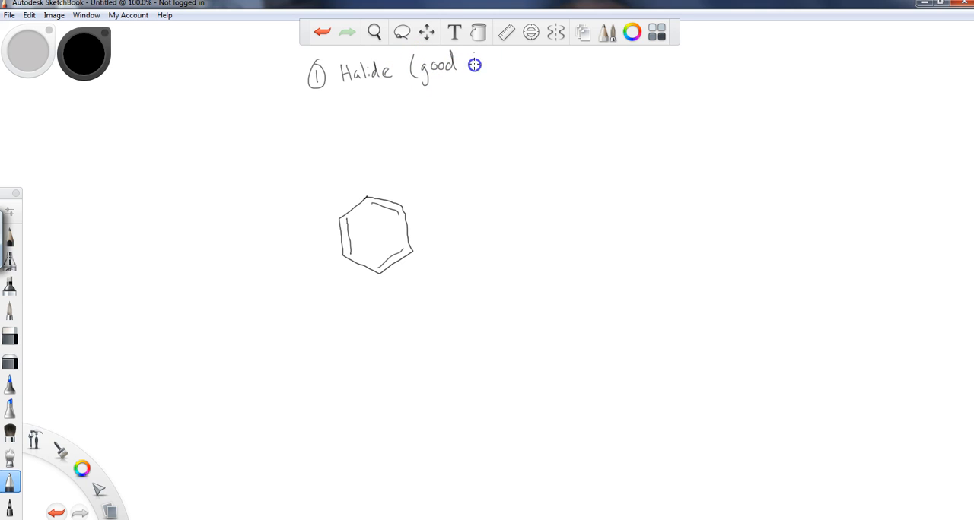
Finish the halide leaving-group note and write 'EWG, ortho' for item 2
left_click_drag(472, 65, 510, 65)
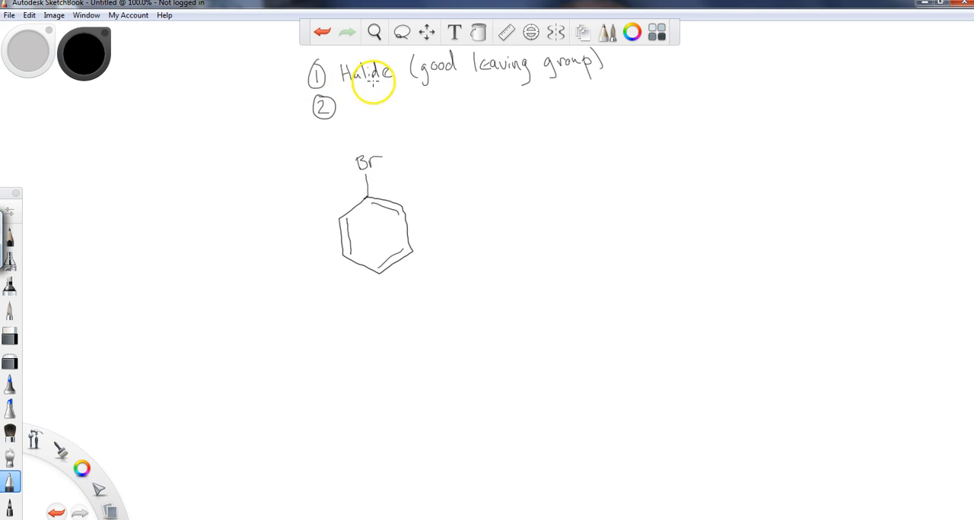
mouse_move(364, 111)
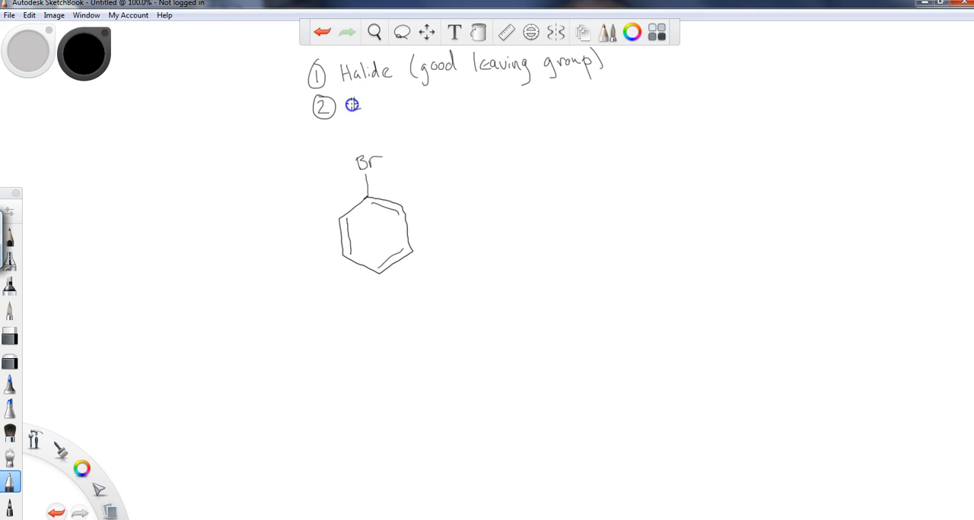
type("EWG")
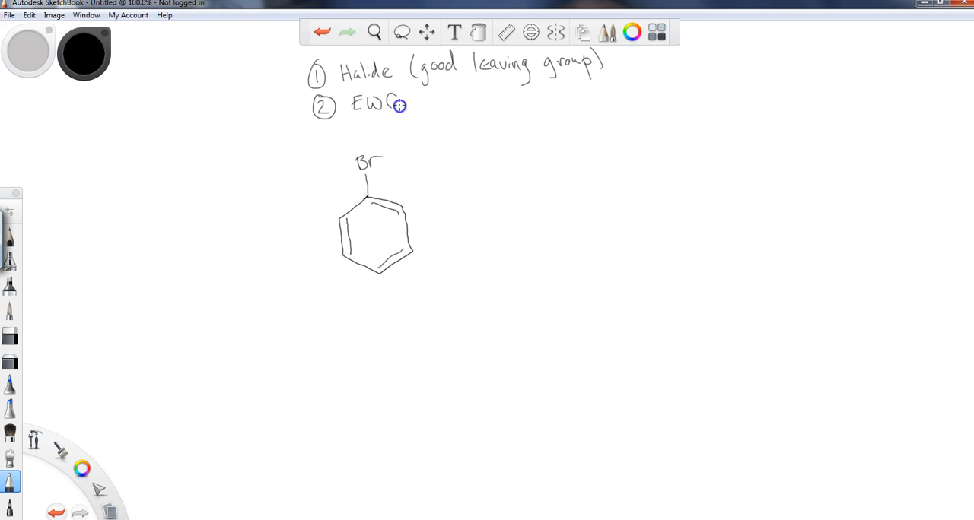
type(",")
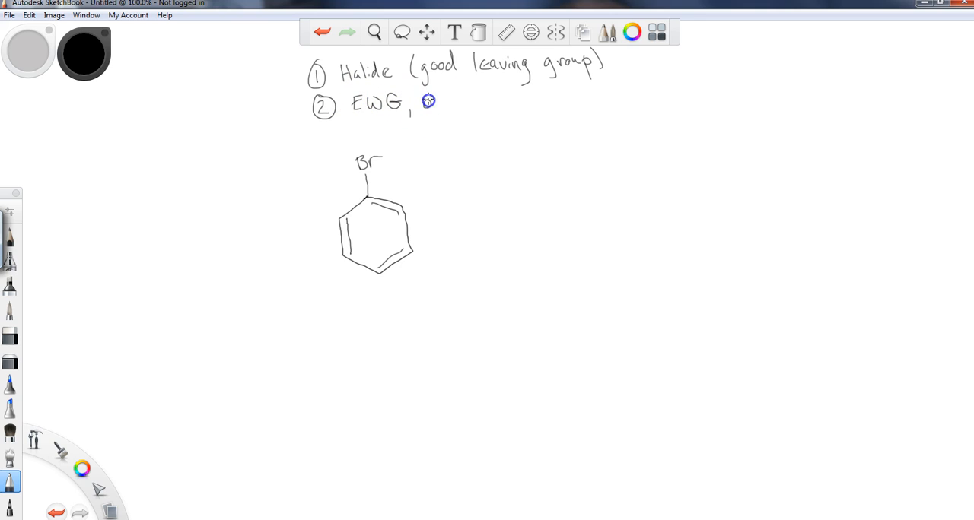
type("ortho to the X")
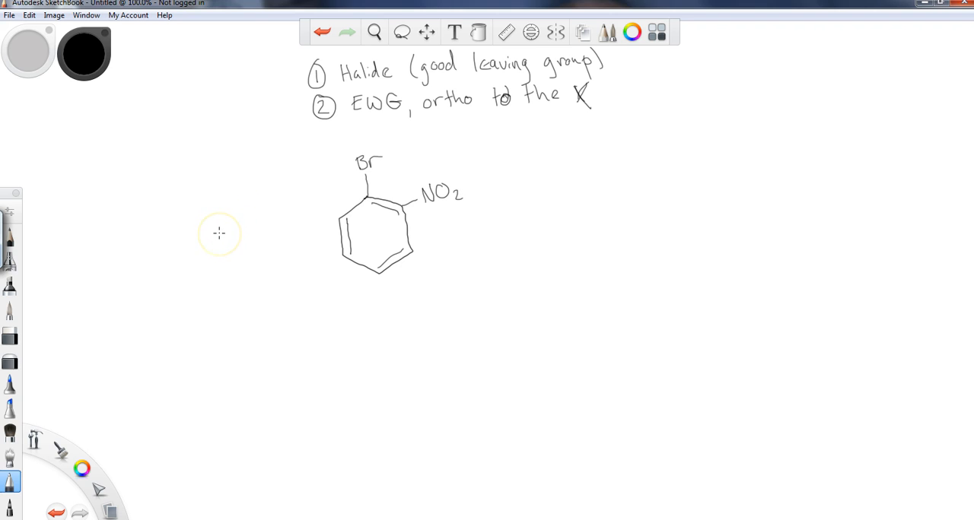
mouse_move(500, 319)
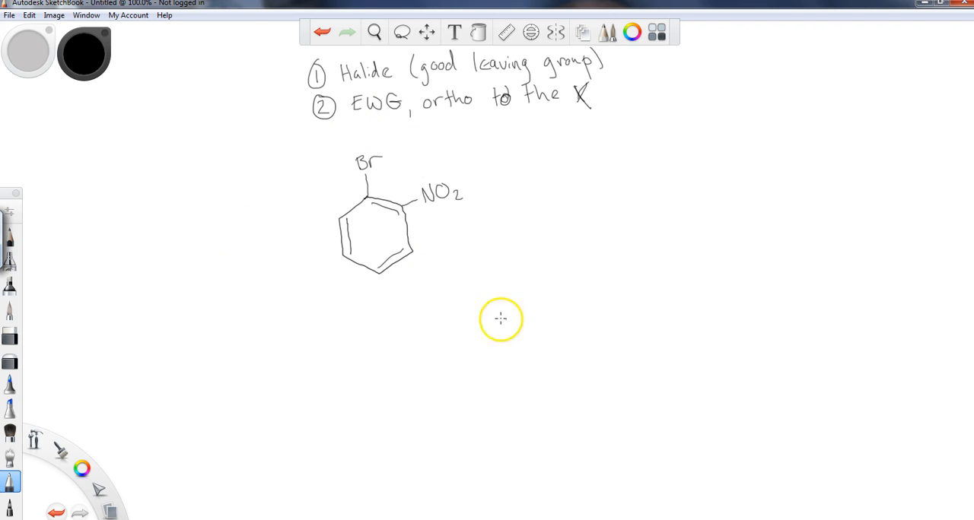
mouse_move(522, 224)
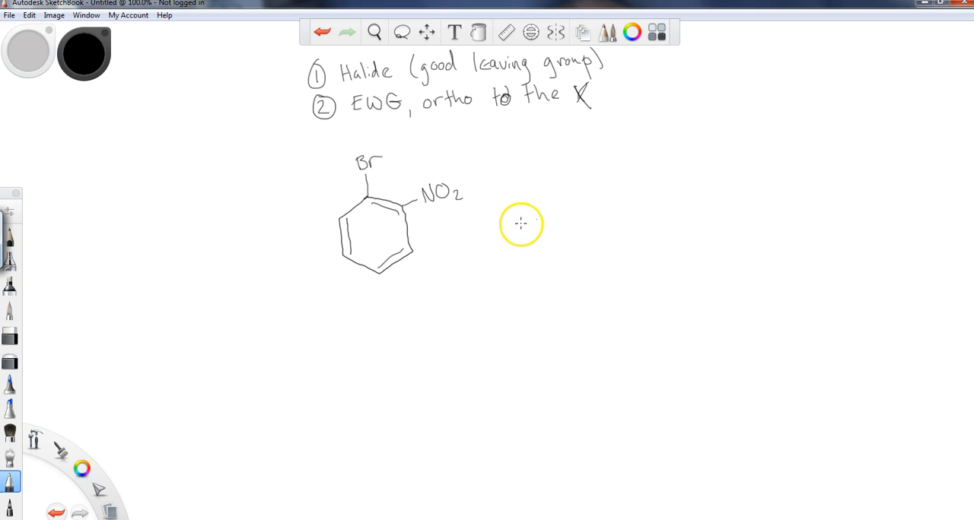
Draw a reaction arrow right of the ring and write Na+ and methoxide above it
left_click_drag(498, 224, 562, 224)
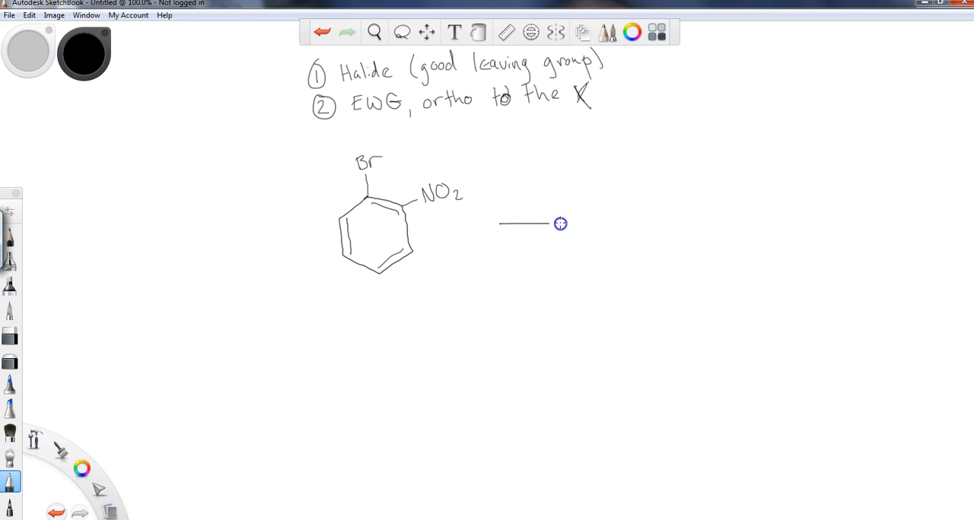
left_click_drag(561, 223, 607, 223)
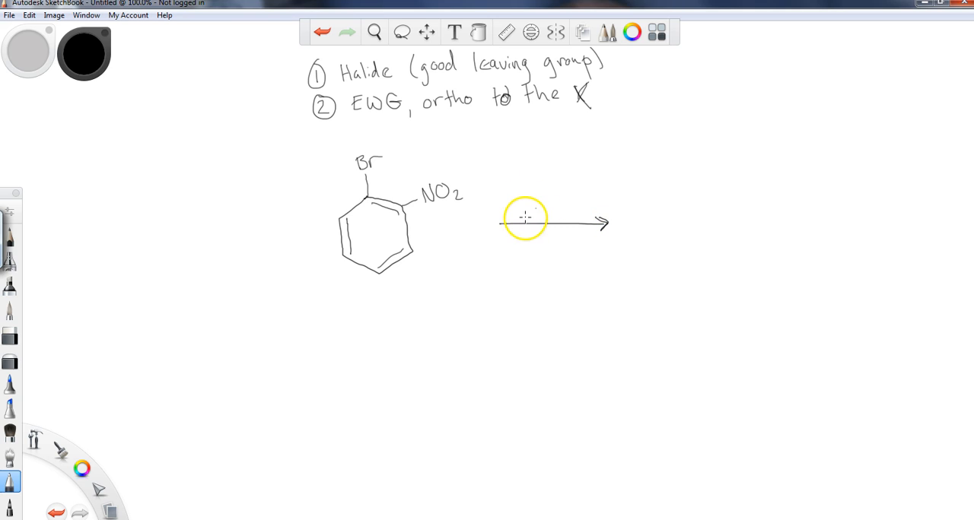
mouse_move(515, 210)
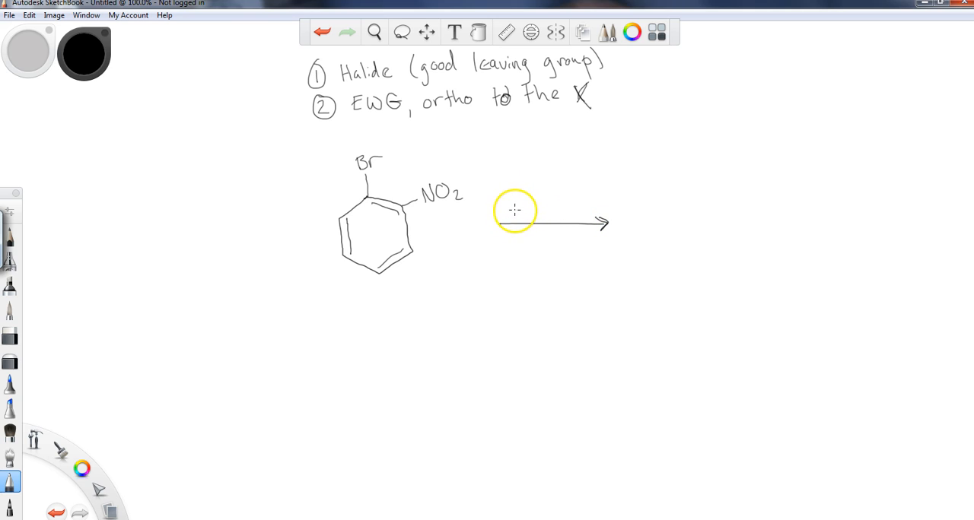
type("N")
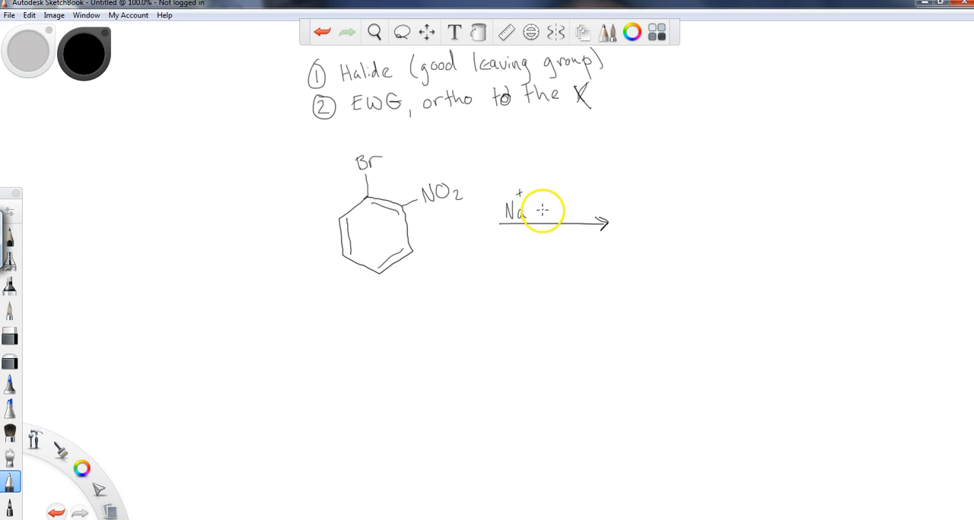
left_click_drag(533, 213, 567, 202)
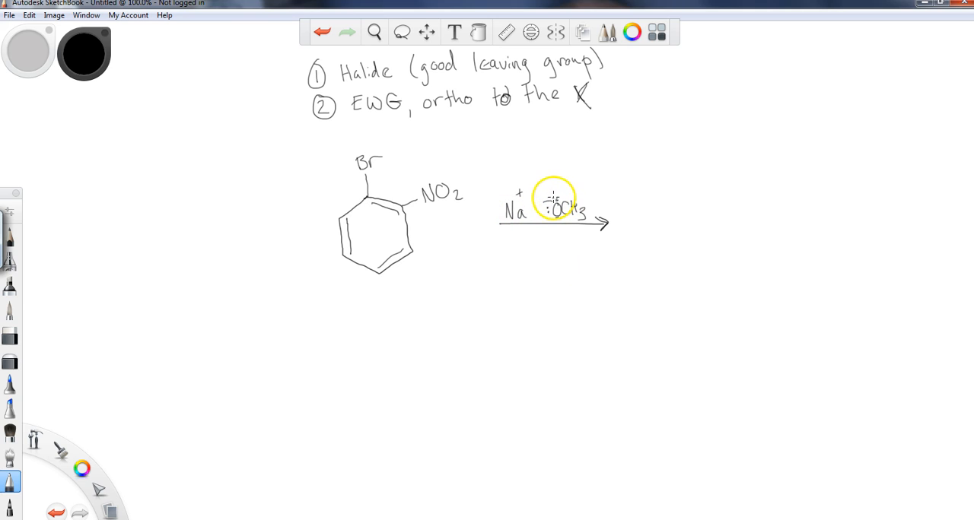
mouse_move(386, 172)
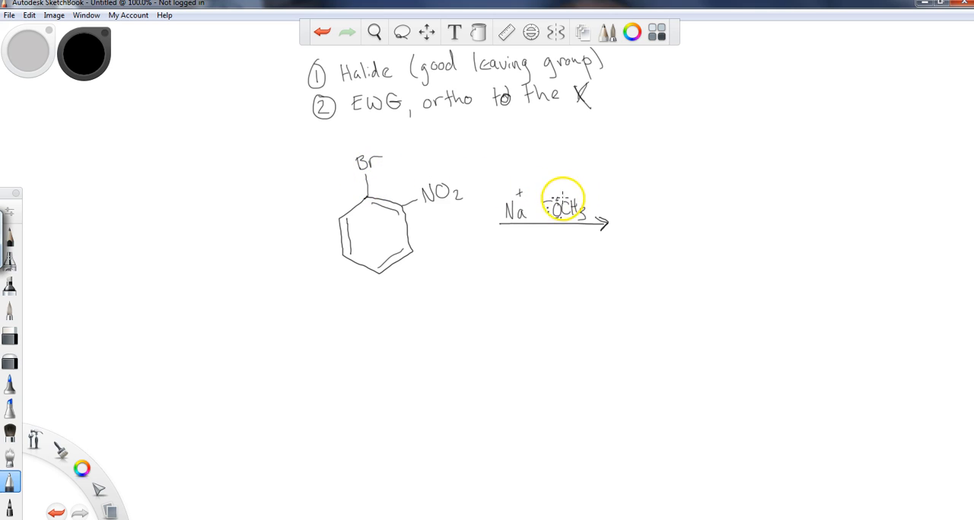
mouse_move(530, 176)
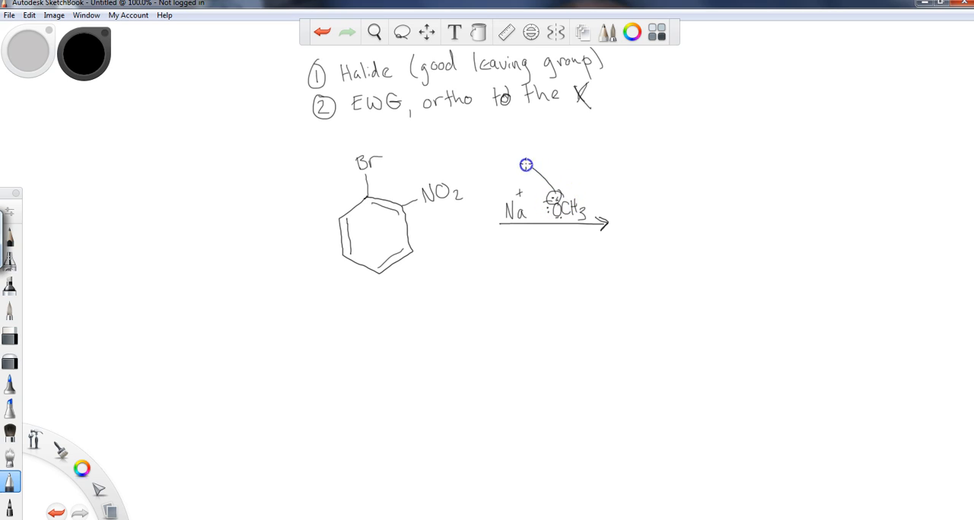
Draw a curved arrow from the methoxide lone pair to the bromine-bearing carbon
left_click_drag(526, 165, 380, 193)
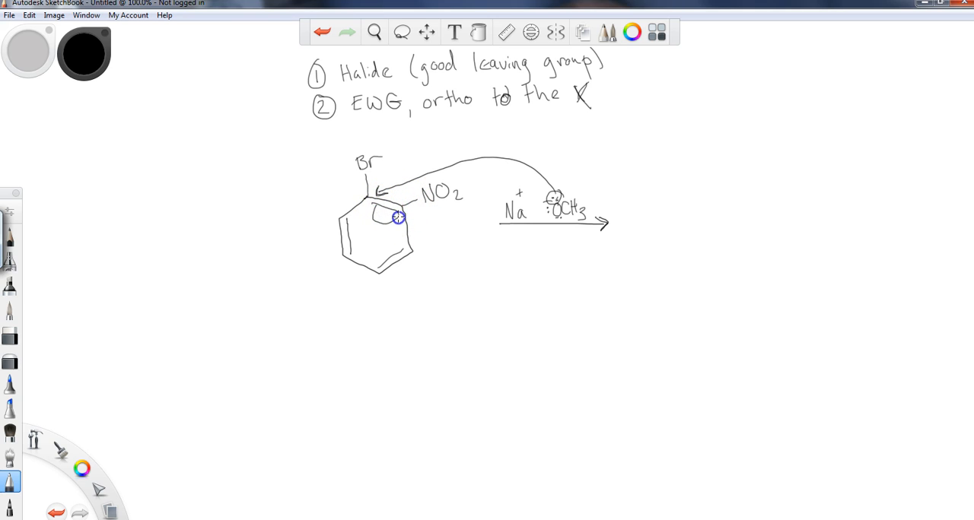
mouse_move(398, 217)
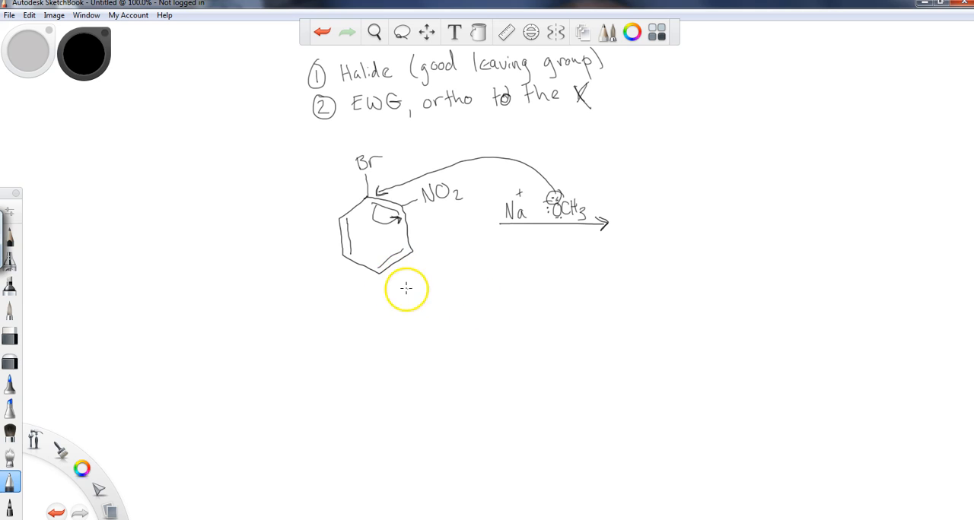
Draw a downward arrow under the reactant and a hexagon ring for the intermediate
left_click_drag(373, 273, 378, 322)
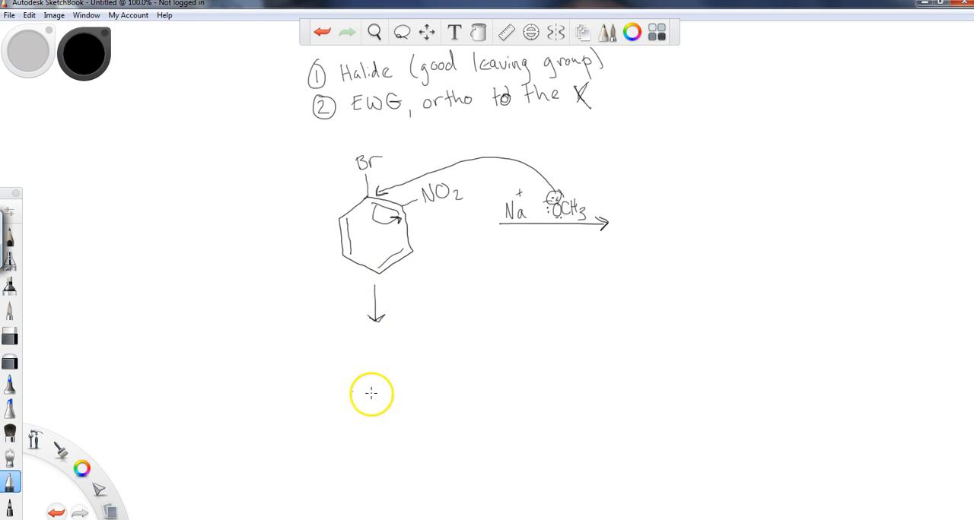
left_click_drag(375, 394, 352, 446)
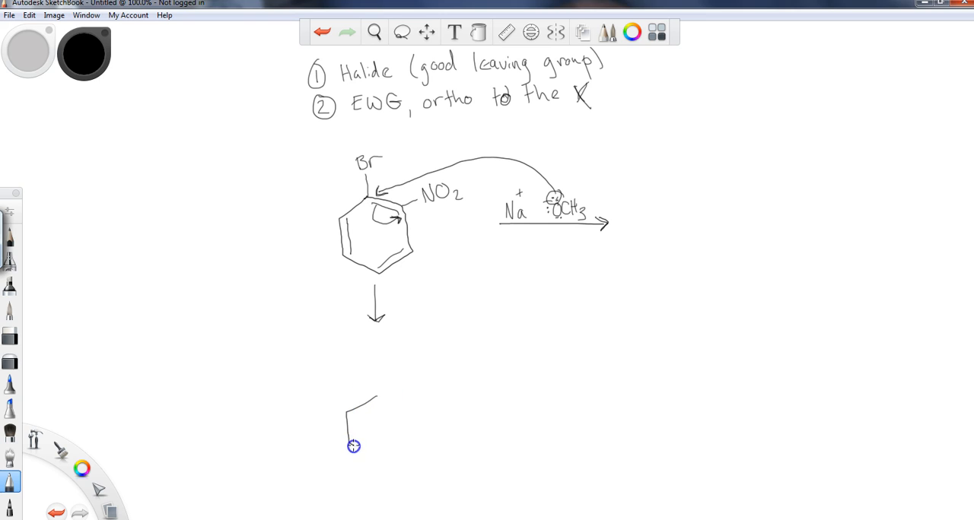
left_click_drag(353, 446, 406, 417)
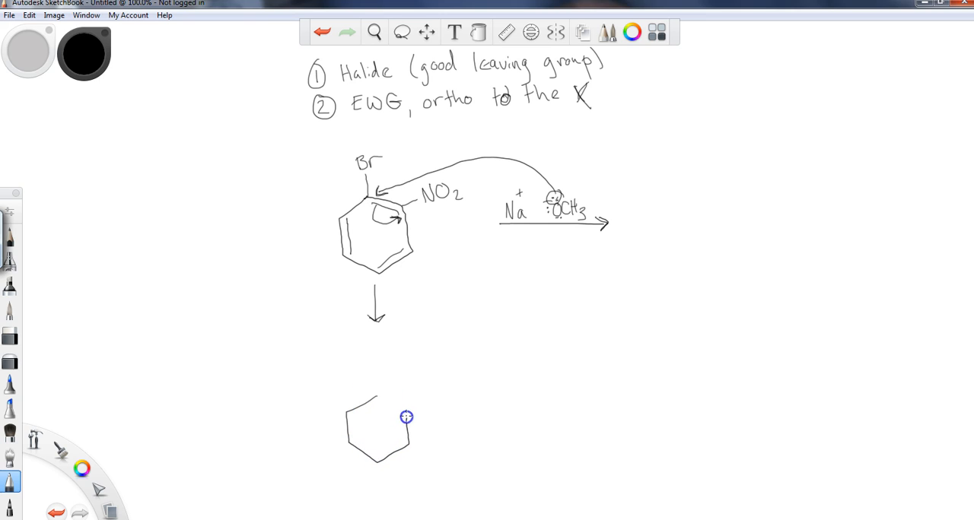
left_click_drag(407, 417, 373, 441)
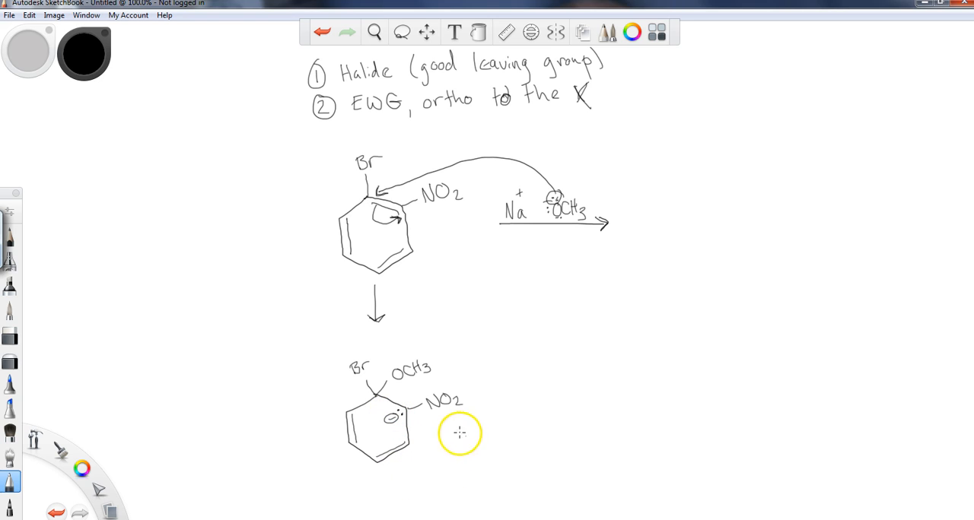
mouse_move(388, 364)
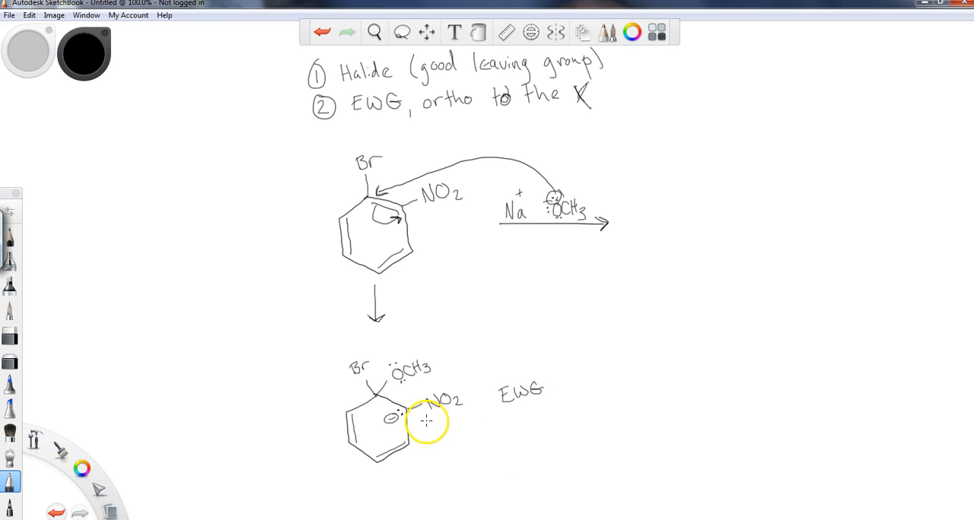
mouse_move(400, 425)
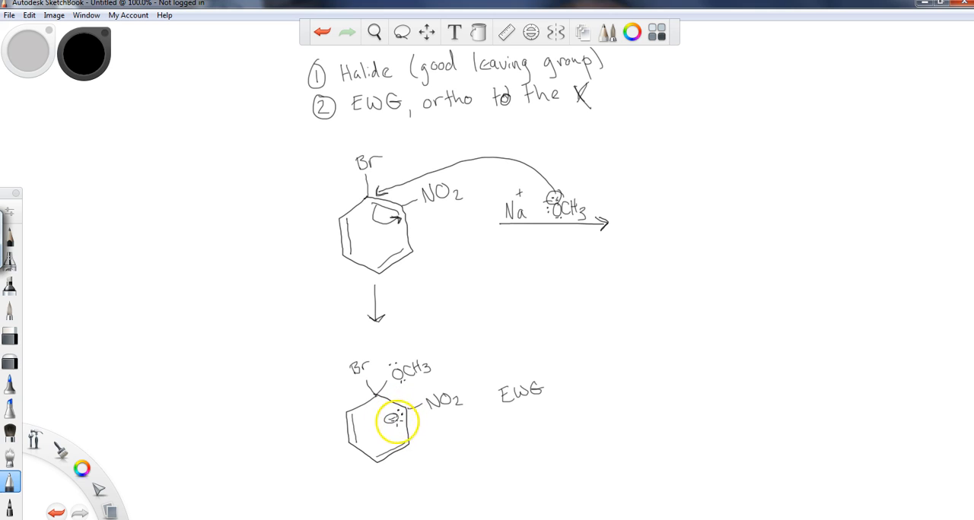
Add a curved arrow pushing the negative charge toward NO2 and write the 'EWG stablizing' note
left_click_drag(396, 423, 434, 401)
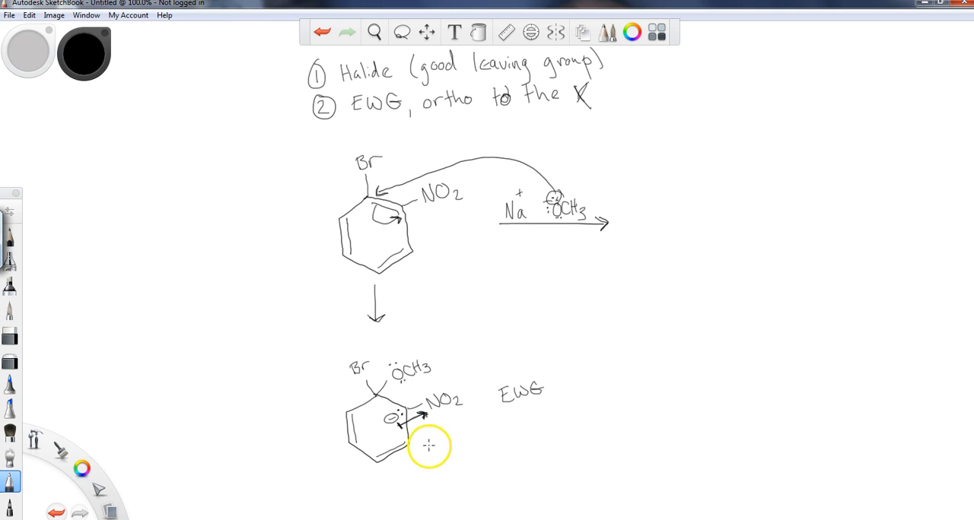
mouse_move(430, 430)
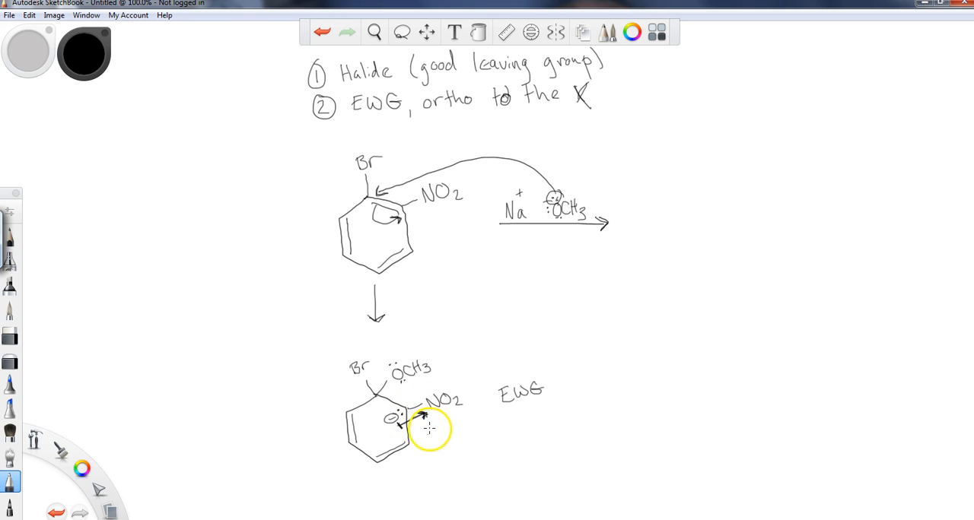
mouse_move(527, 409)
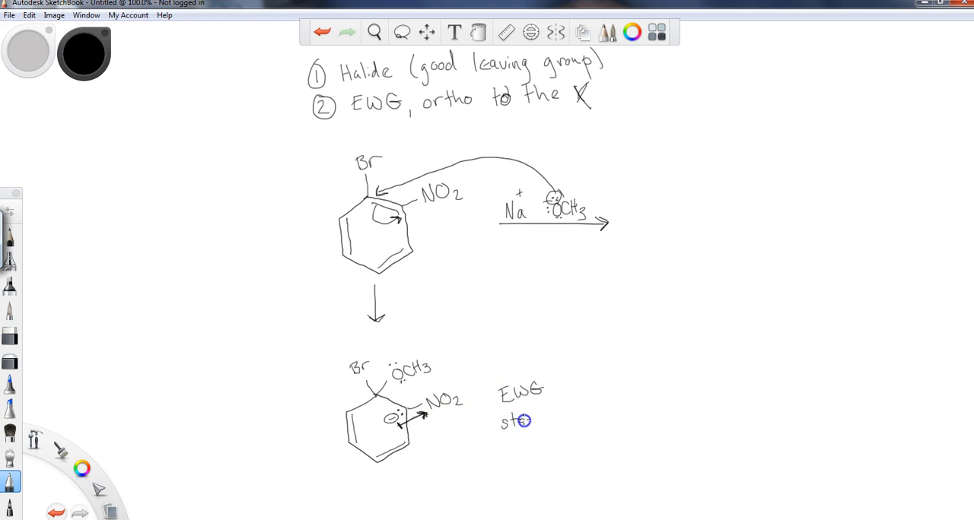
type("lizing")
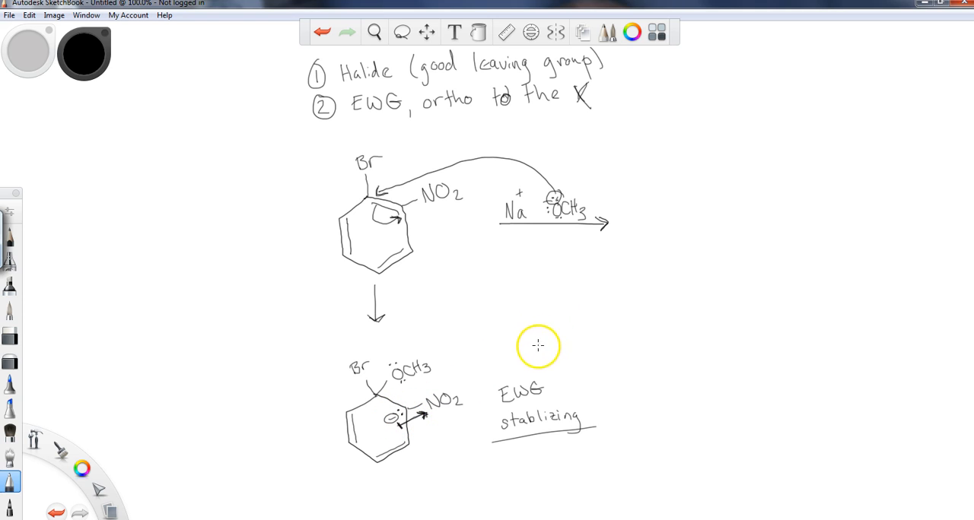
mouse_move(365, 386)
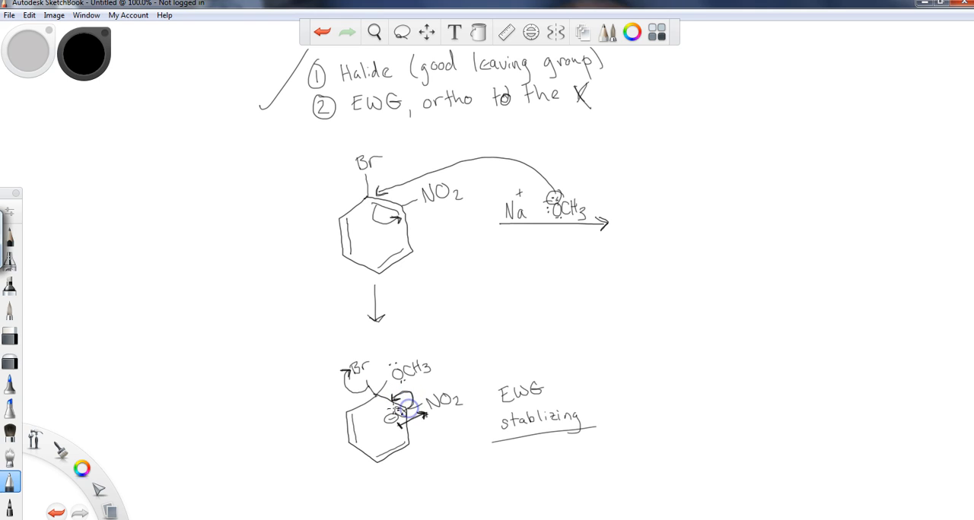
mouse_move(640, 380)
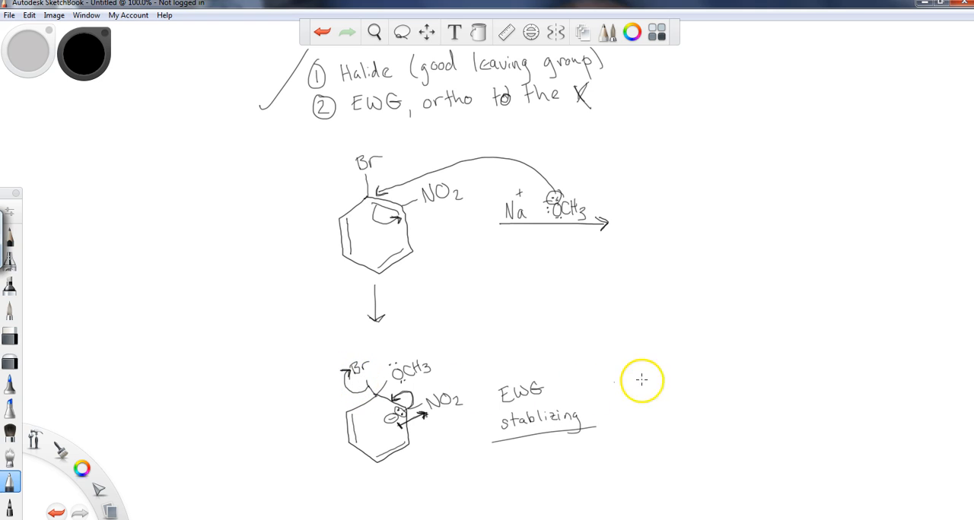
mouse_move(611, 399)
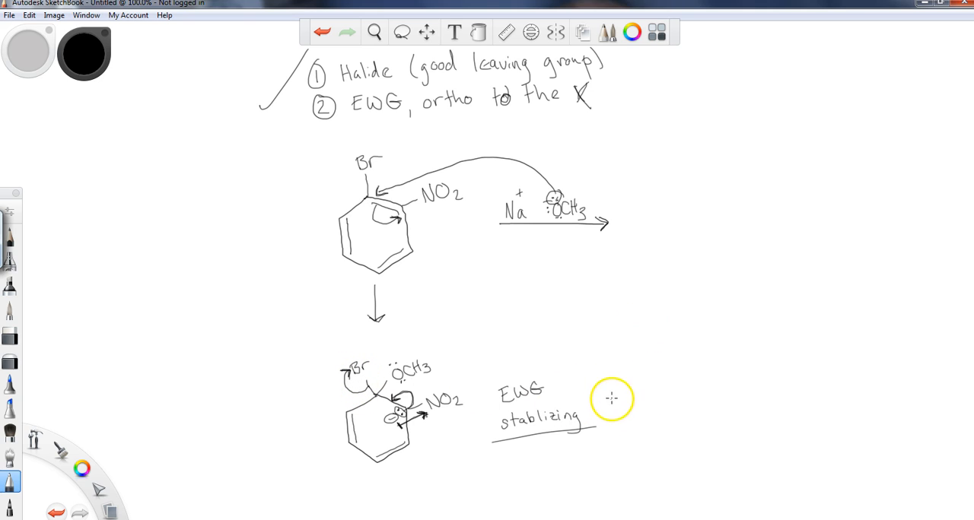
mouse_move(613, 376)
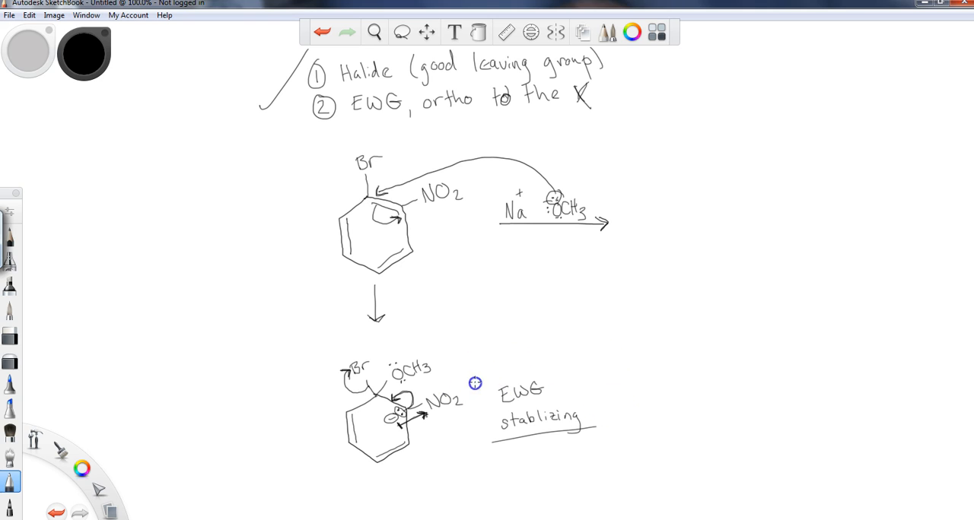
Draw a forward arrow from the intermediate and sketch the methoxynitrobenzene product at lower right
left_click_drag(476, 385, 571, 353)
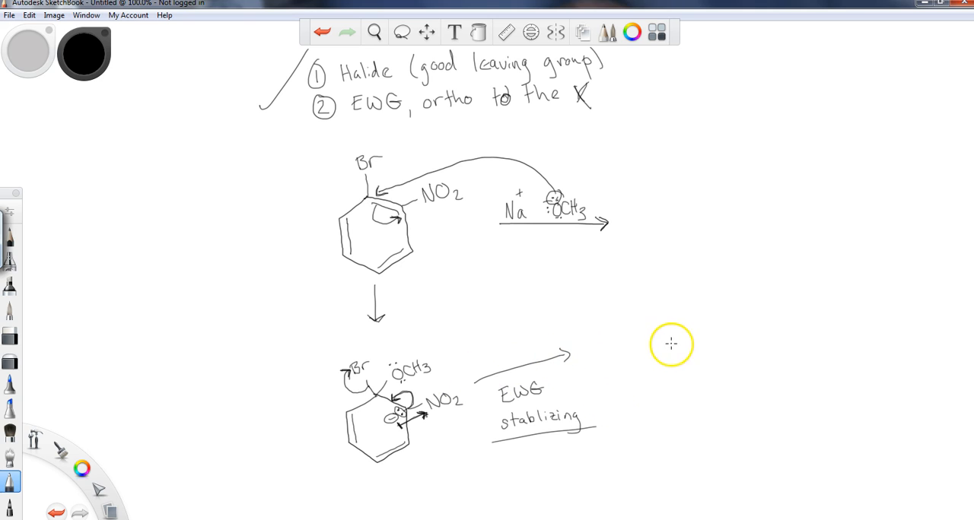
left_click_drag(671, 344, 684, 395)
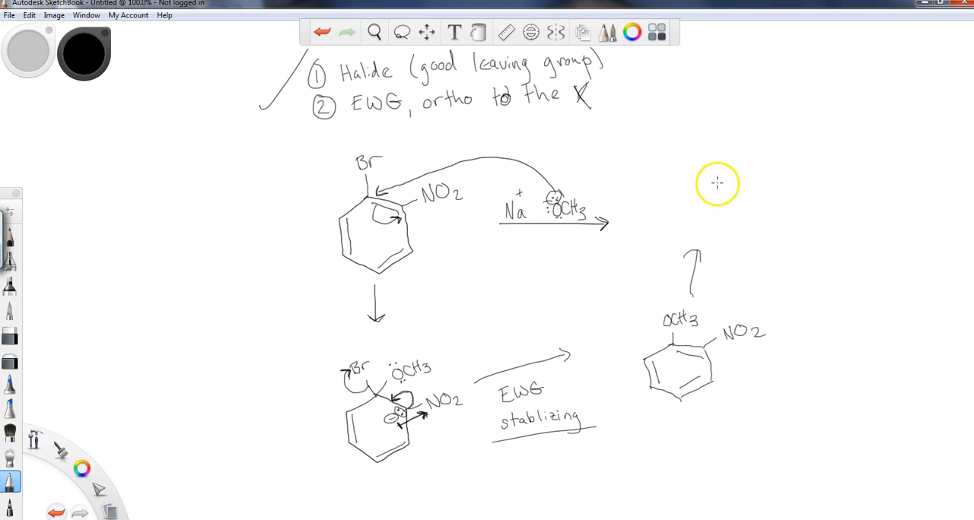
Sketch the methoxynitrobenzene product ring again at the upper right
left_click_drag(715, 175, 735, 228)
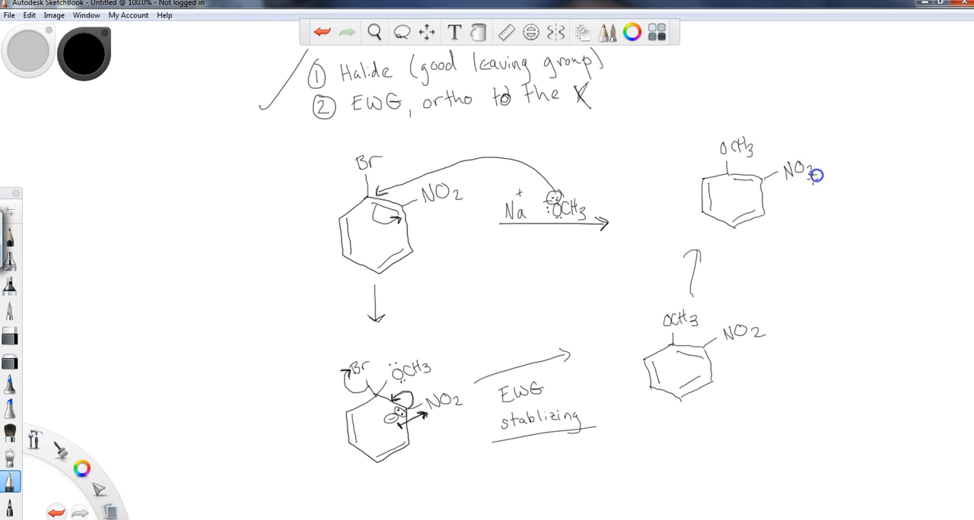
mouse_move(379, 142)
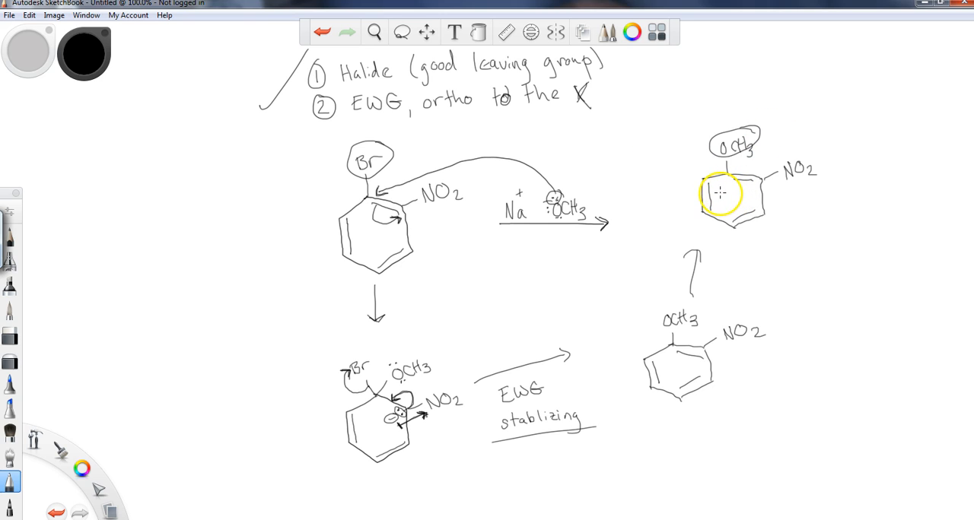
mouse_move(685, 213)
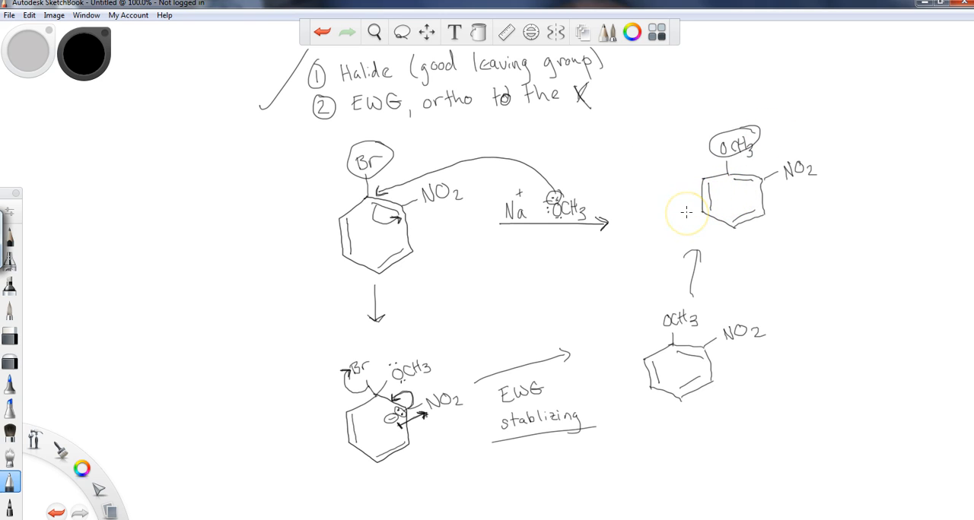
mouse_move(114, 235)
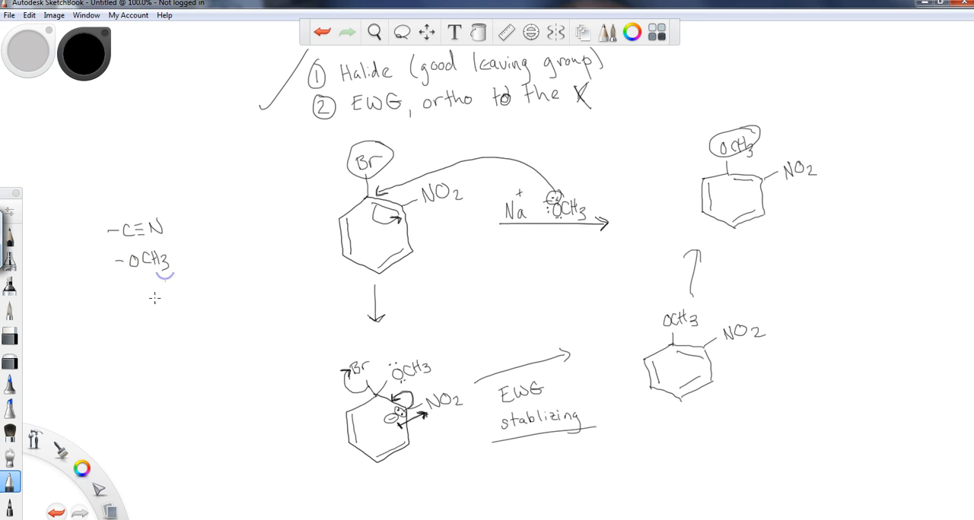
mouse_move(257, 217)
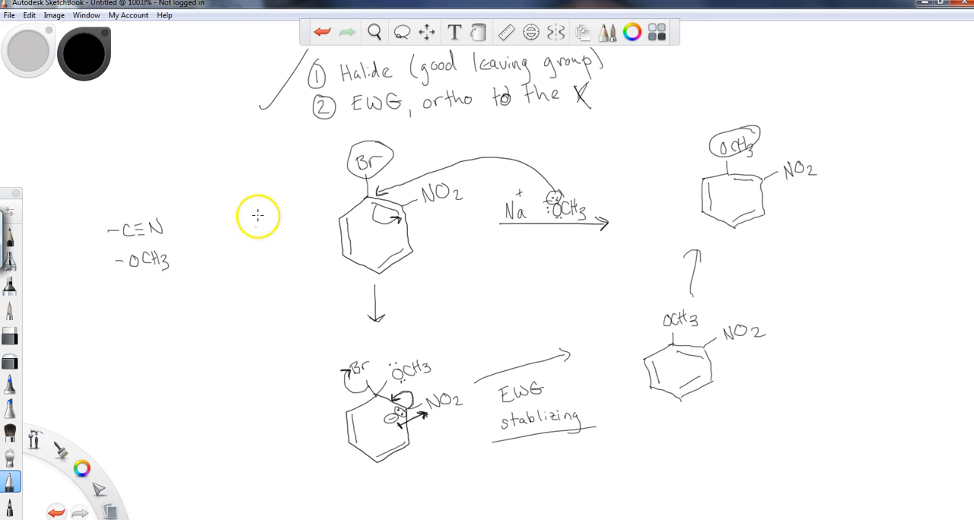
mouse_move(439, 253)
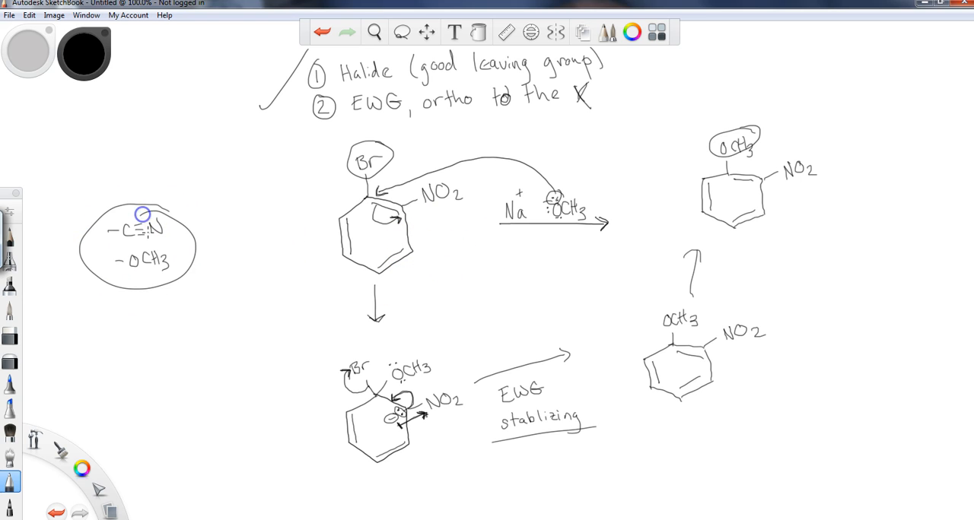
mouse_move(236, 288)
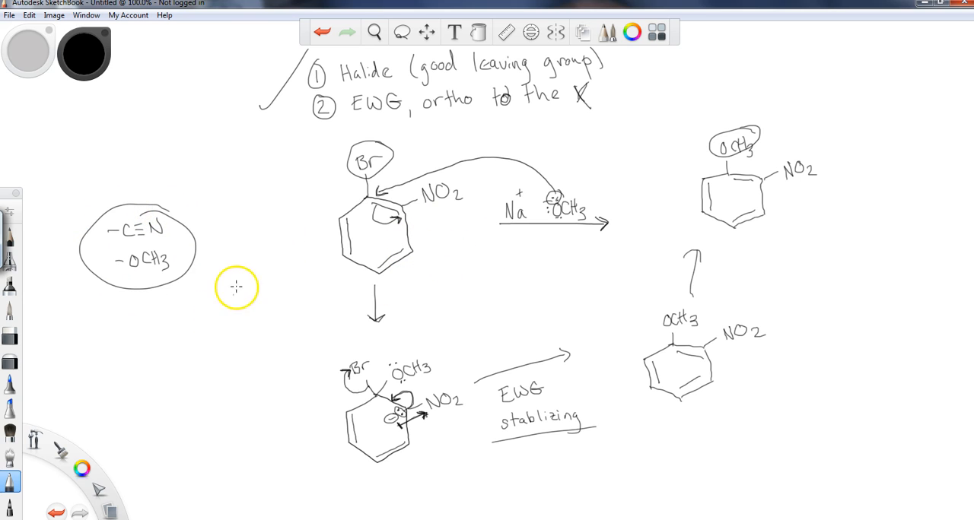
mouse_move(333, 123)
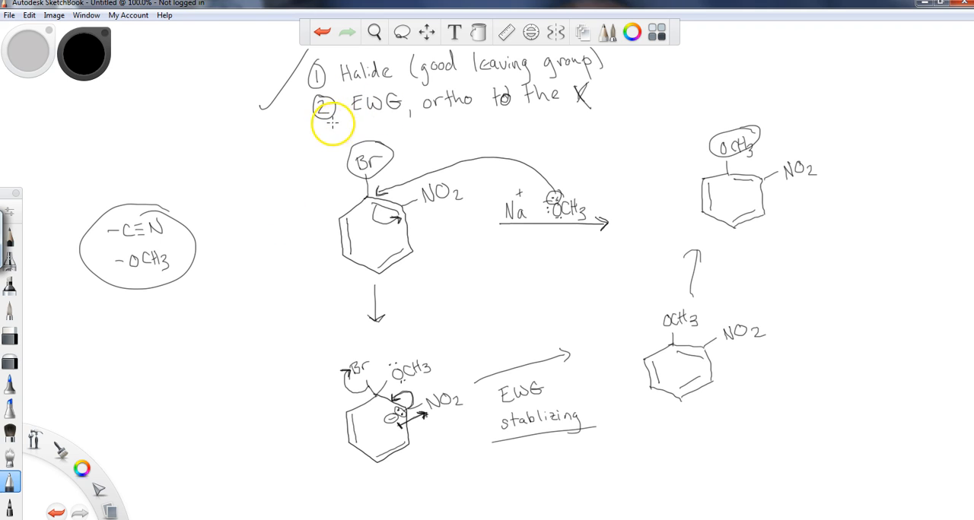
Underline and circle the 'EWG, ortho to the X' condition note
left_click_drag(342, 122, 595, 118)
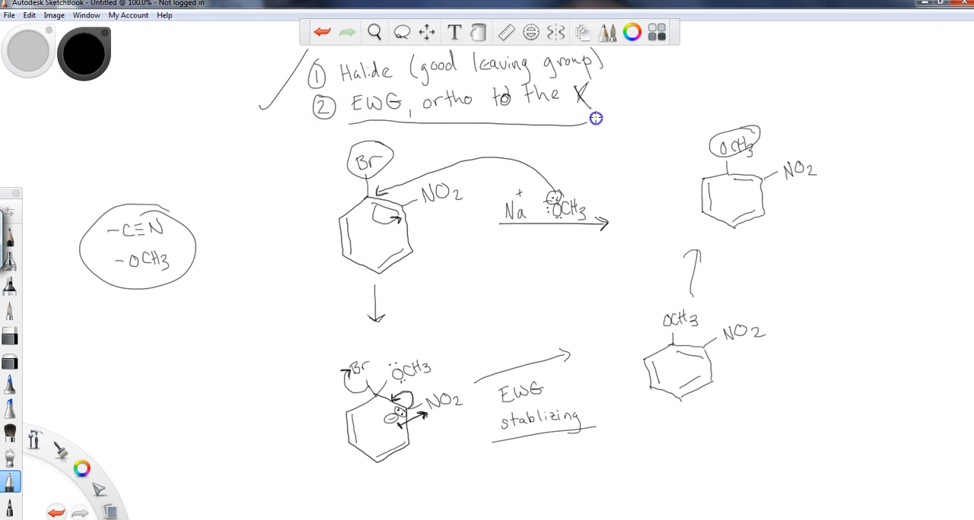
left_click_drag(596, 118, 346, 122)
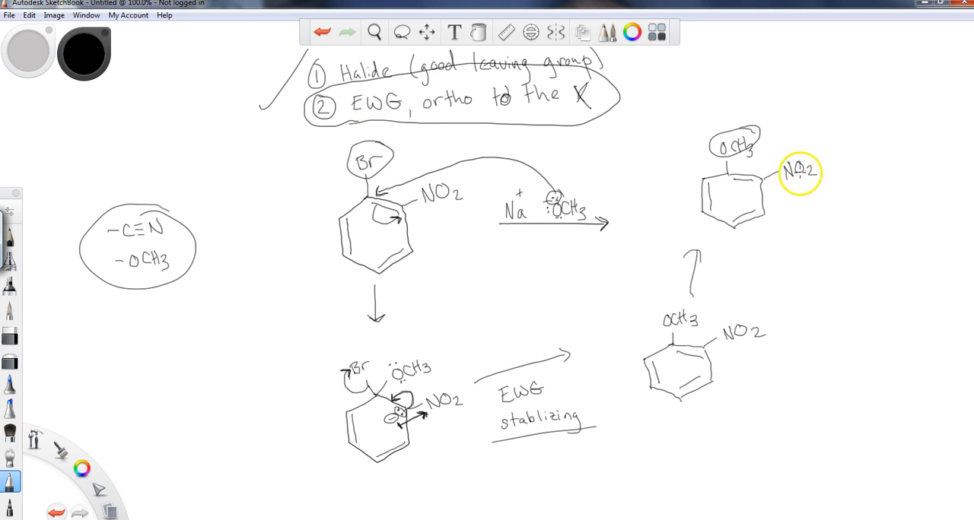
mouse_move(788, 188)
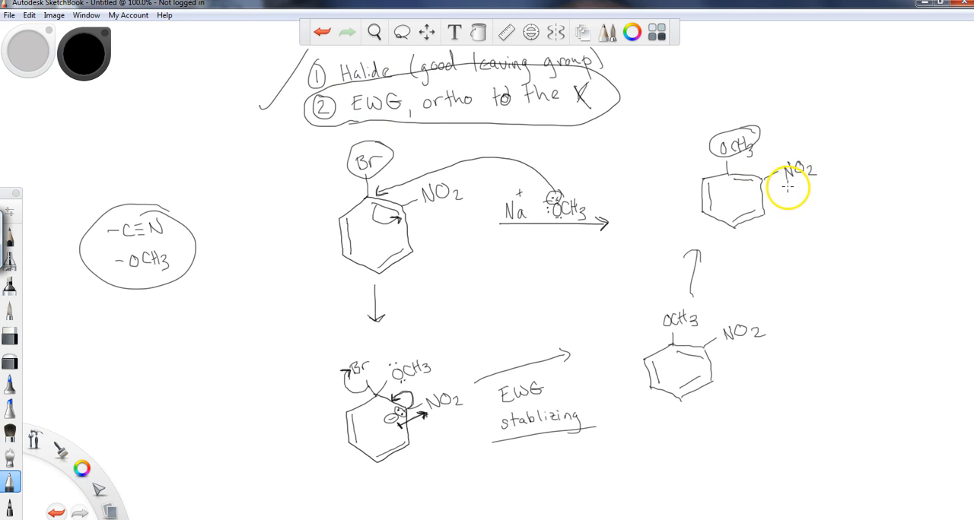
Scribble a hatch stroke beneath NO2 on the upper-right product
left_click_drag(776, 185, 814, 184)
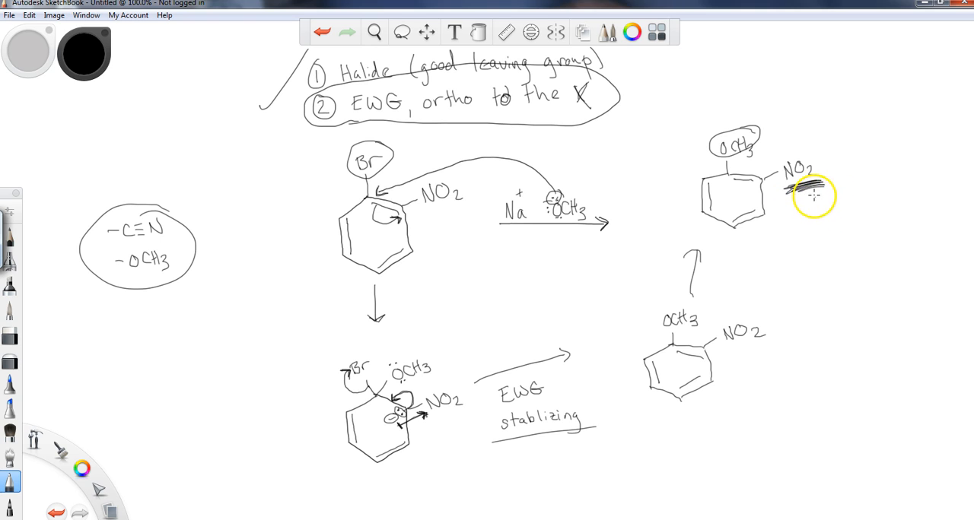
mouse_move(692, 205)
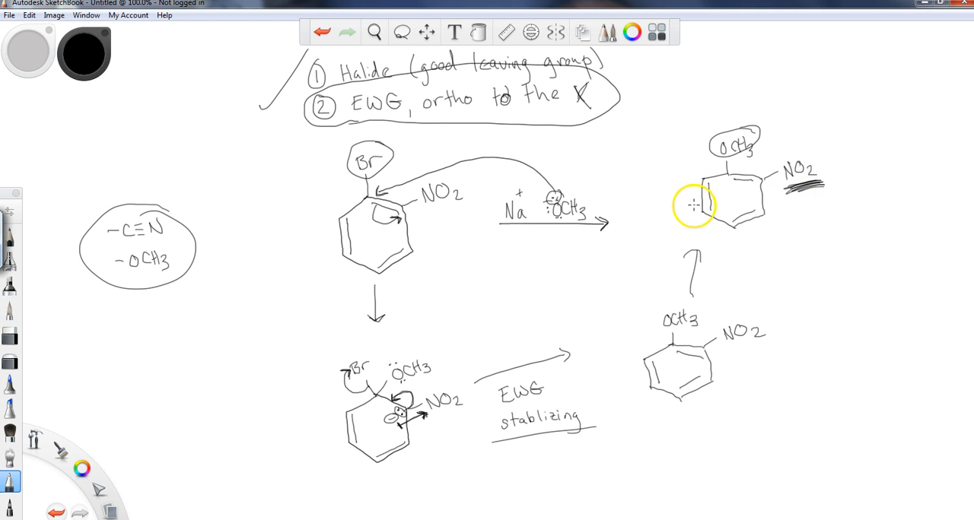
mouse_move(470, 318)
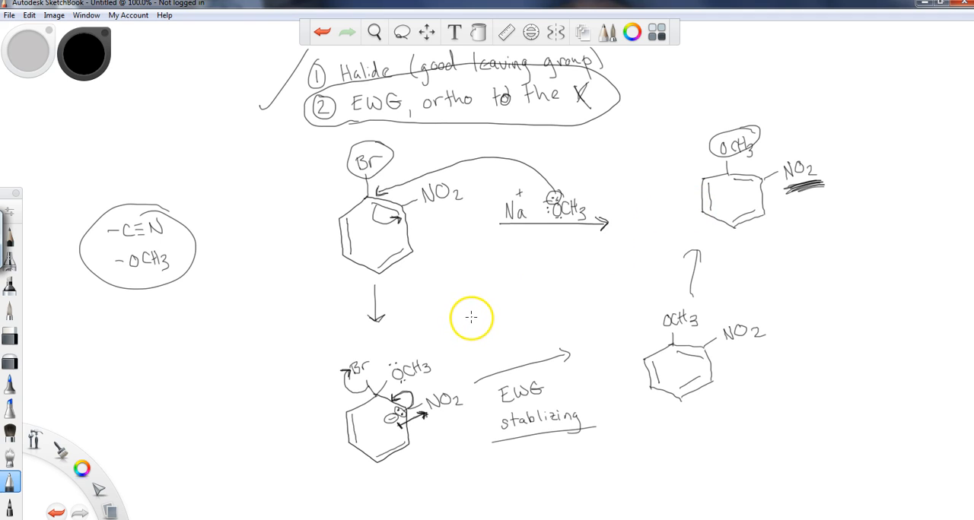
mouse_move(477, 325)
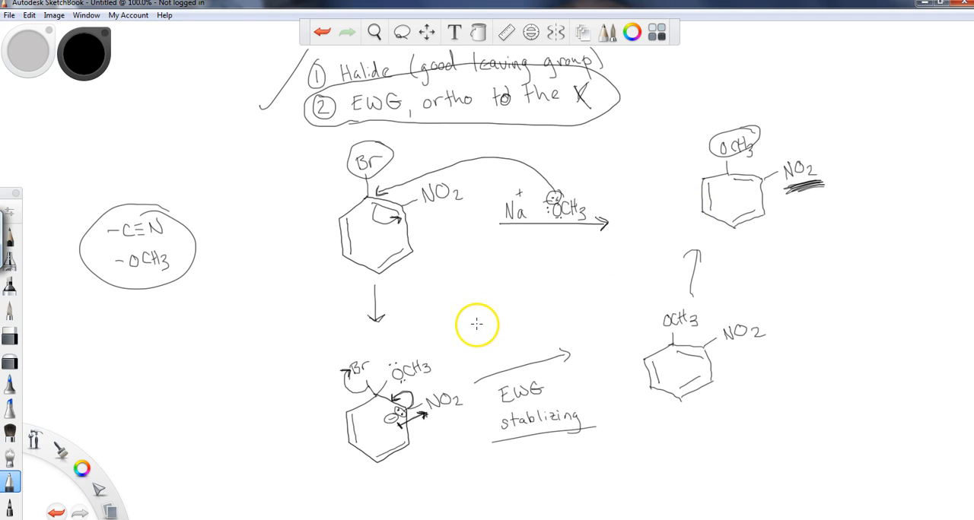
mouse_move(477, 329)
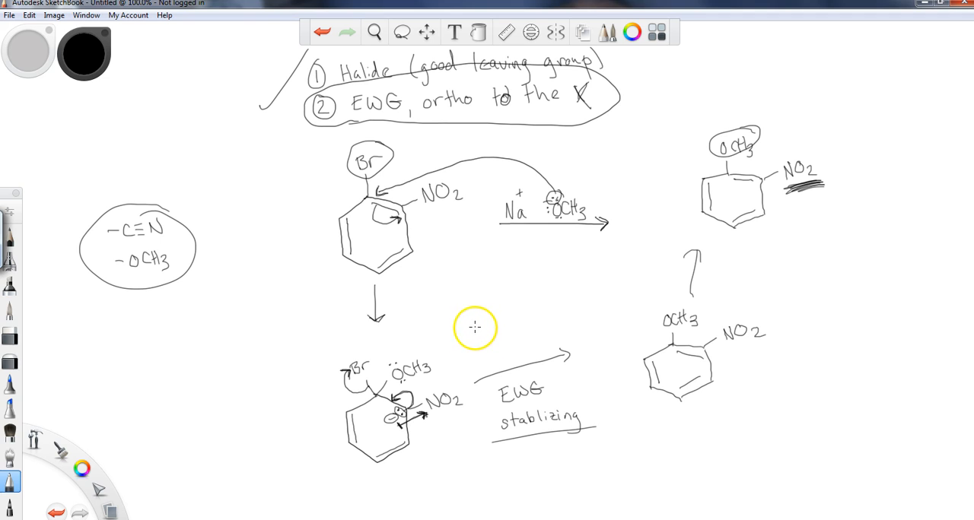
mouse_move(180, 457)
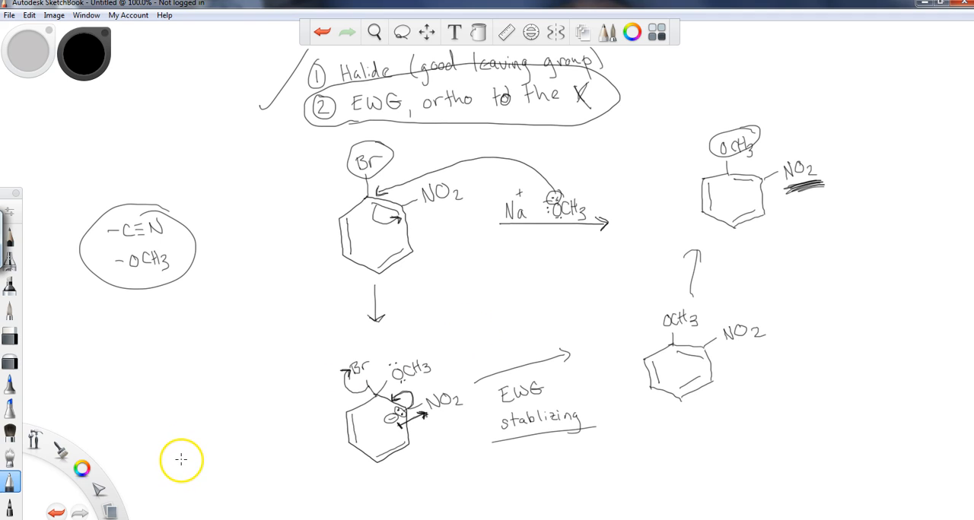
mouse_move(139, 497)
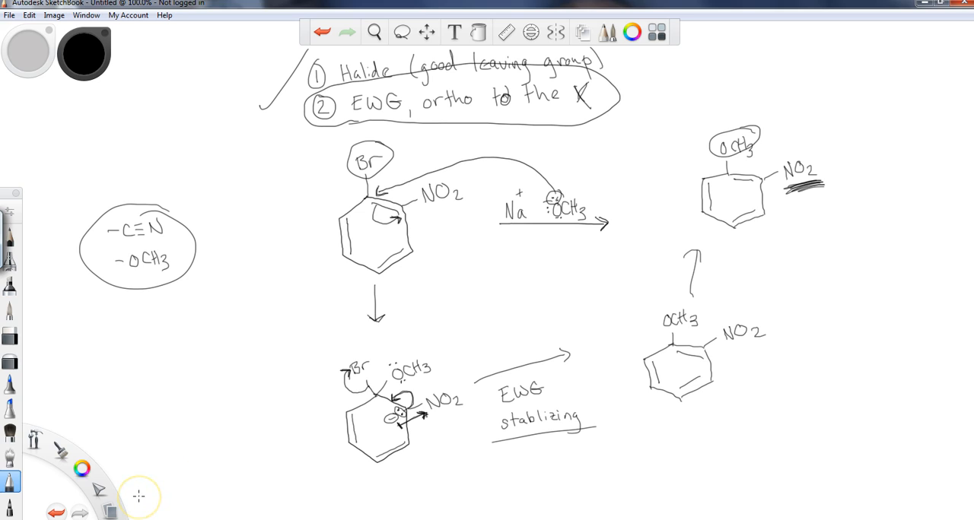